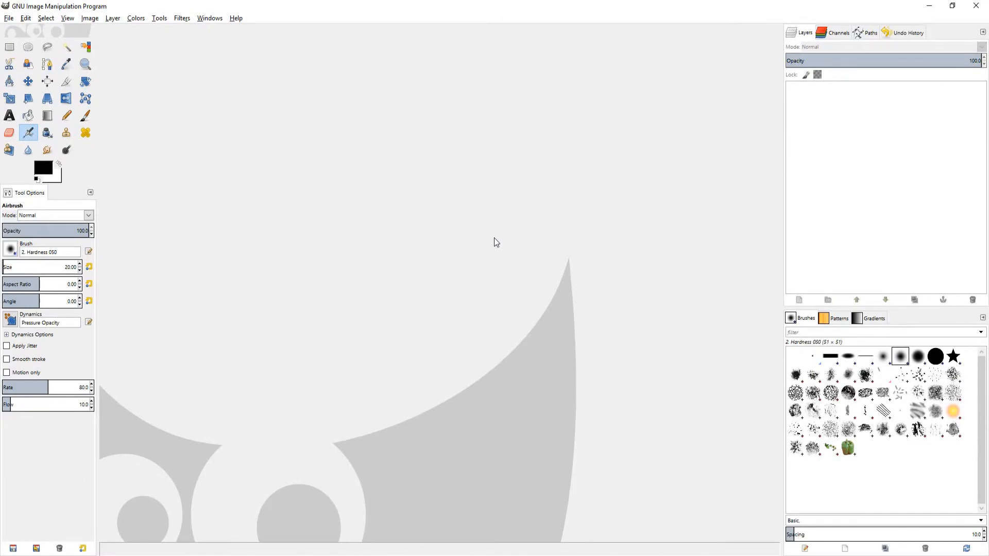
pyautogui.moveTo(6, 18)
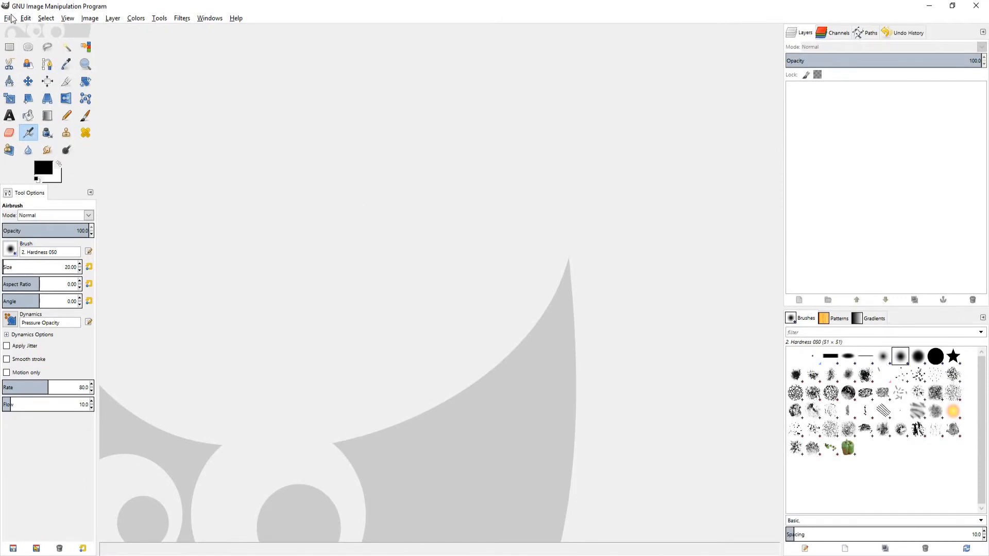
# - Create a new blank image 1024 by 1024 px via File > New
pyautogui.click(6, 19)
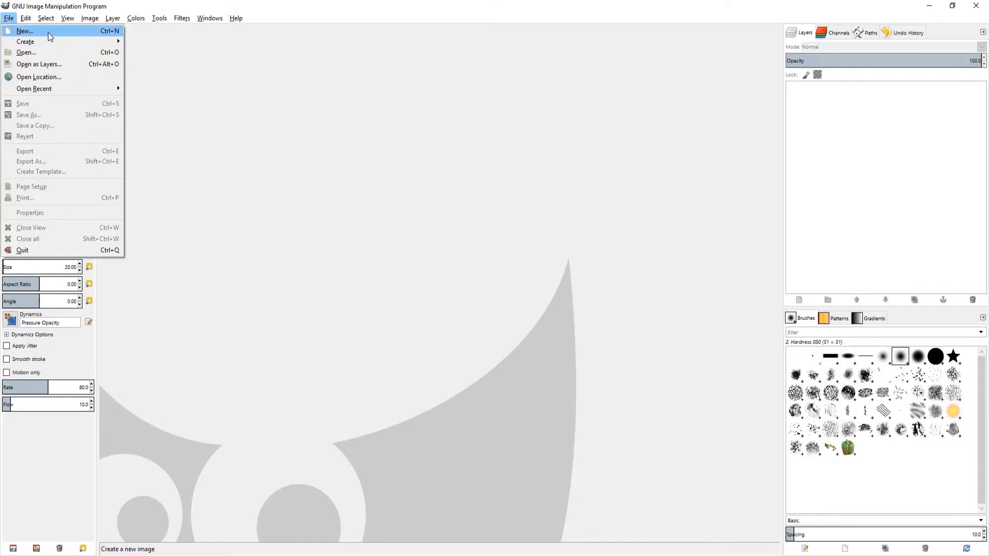
pyautogui.click(25, 31)
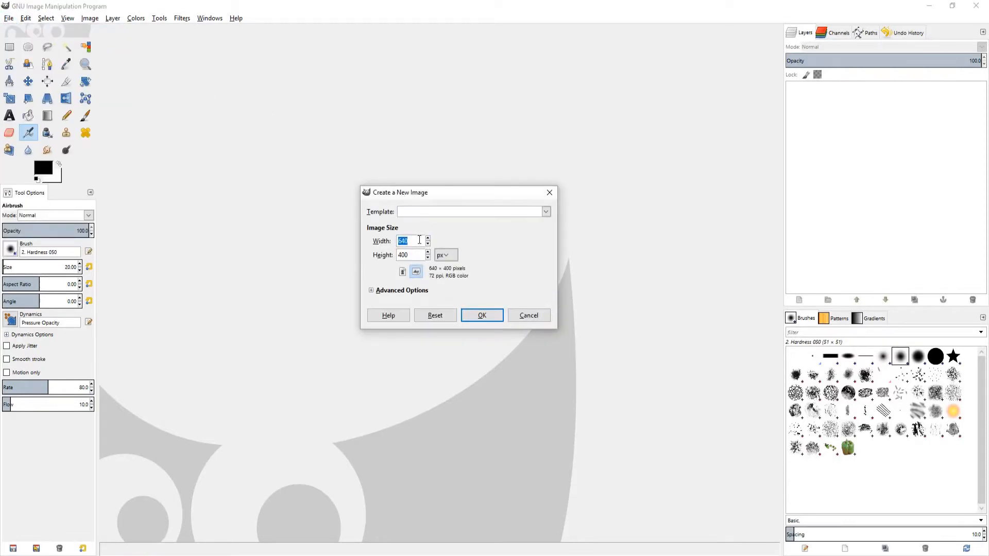
pyautogui.write('1024')
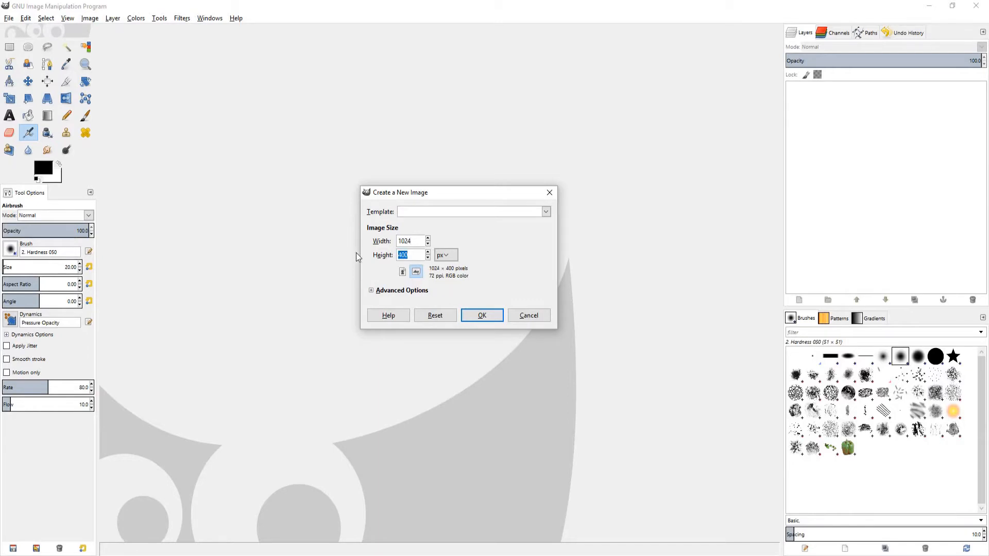
pyautogui.write('1024')
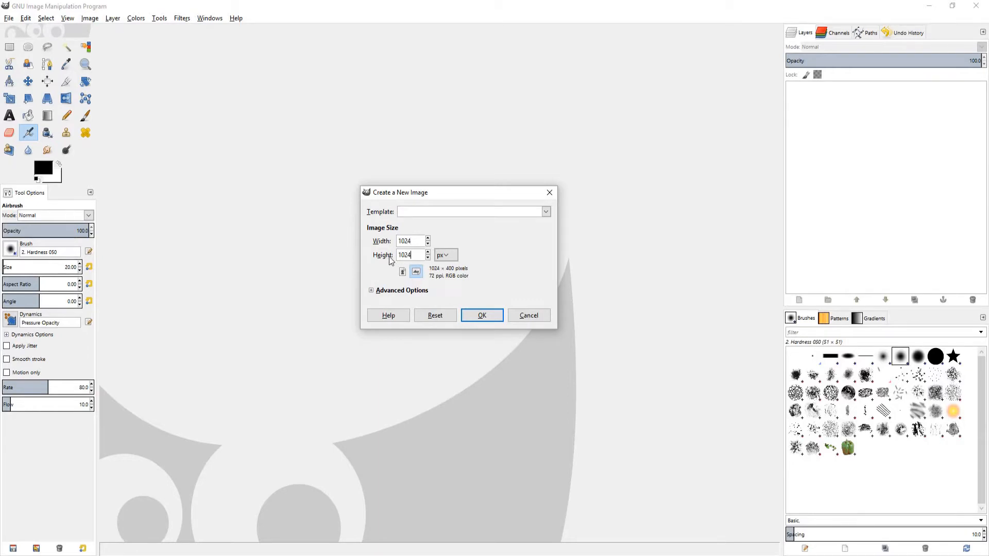
pyautogui.tripleClick(410, 256)
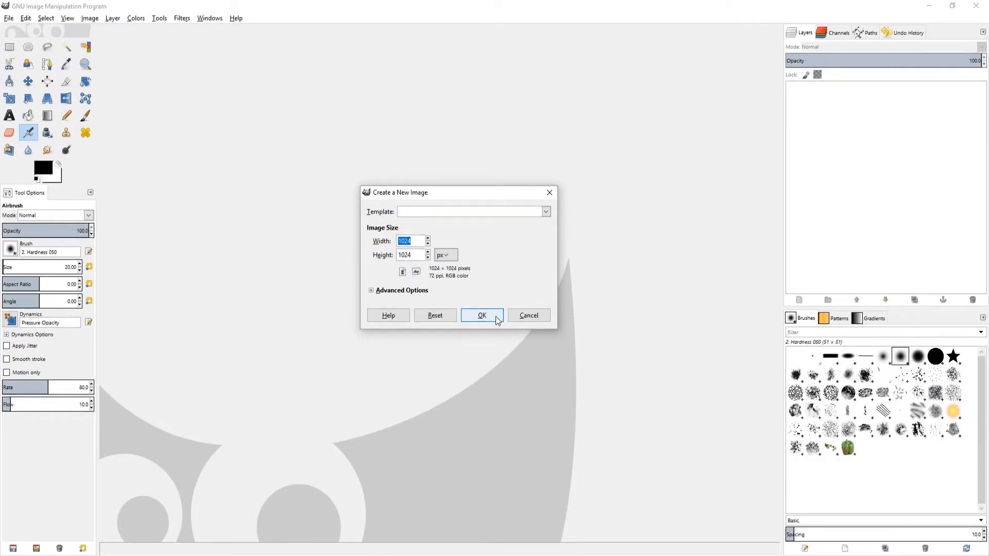
pyautogui.click(482, 315)
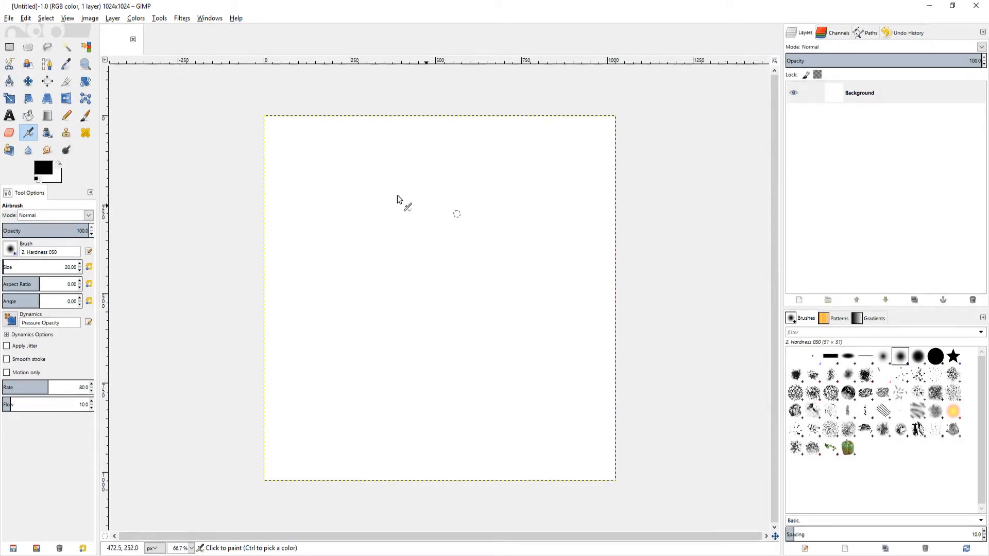
# - With Bucket Fill, set foreground colour 825b1f and fill the whole layer brown
pyautogui.click(29, 115)
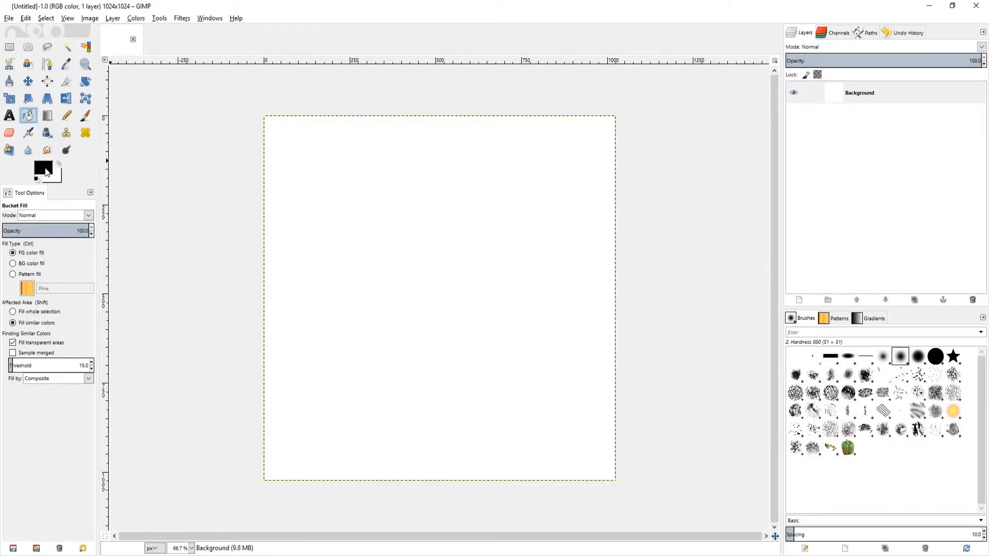
pyautogui.click(40, 174)
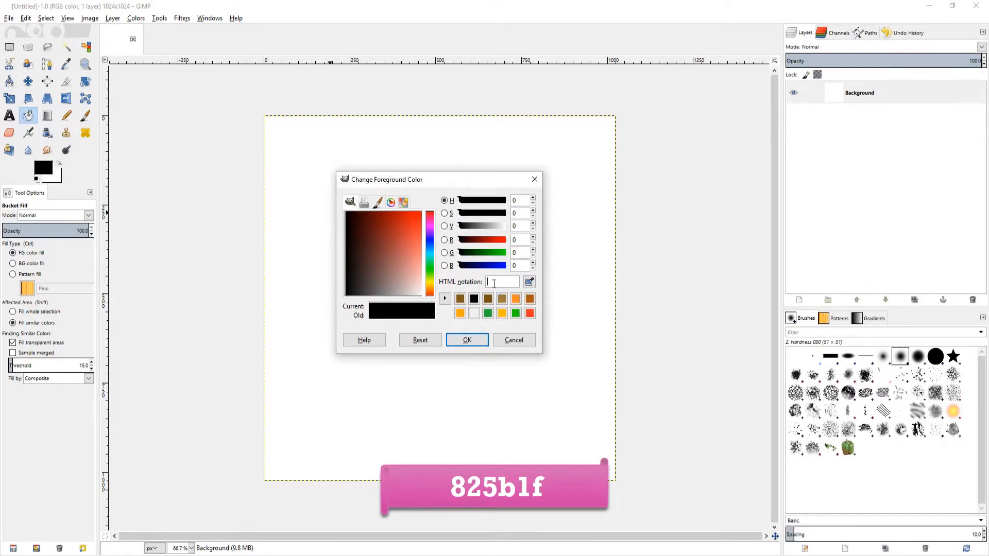
pyautogui.write('825b1f')
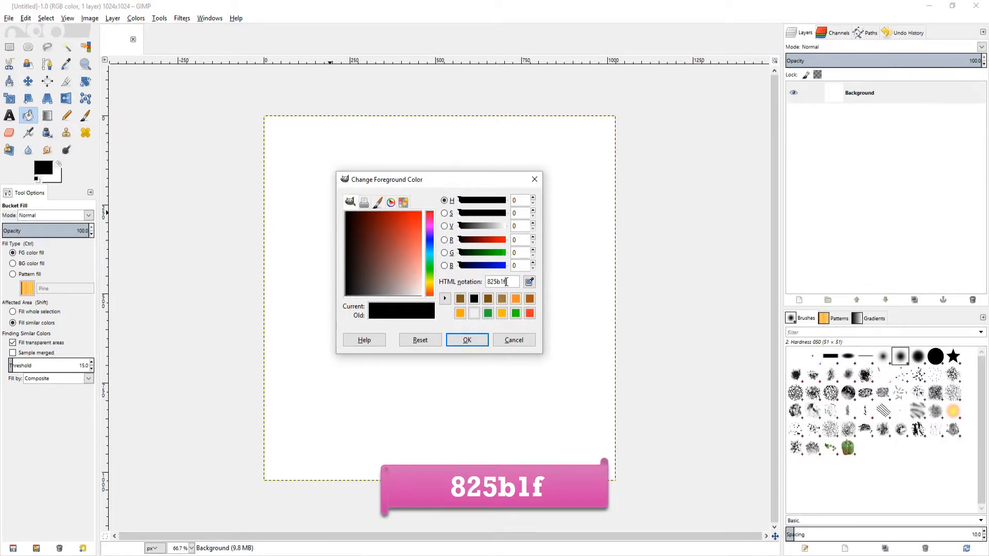
pyautogui.press('Return')
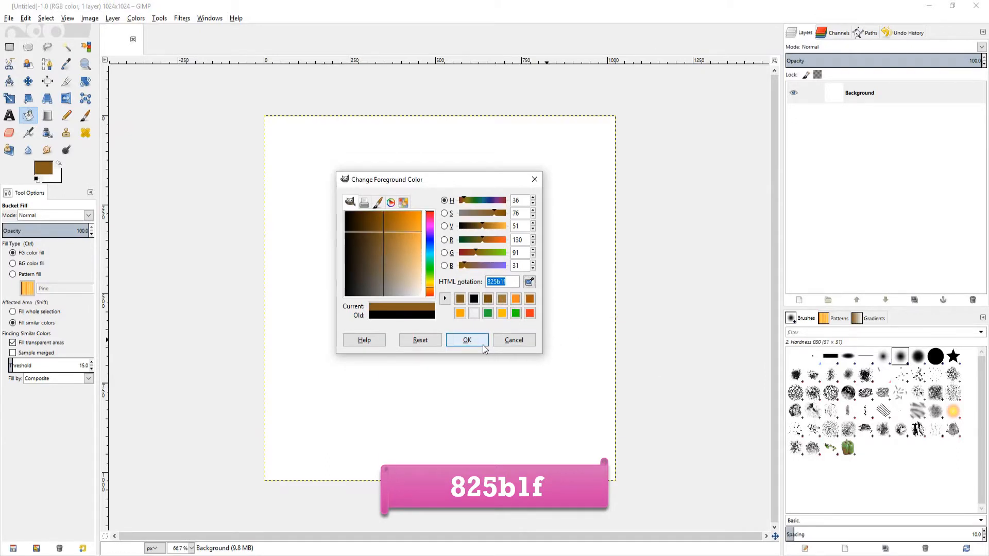
pyautogui.click(466, 340)
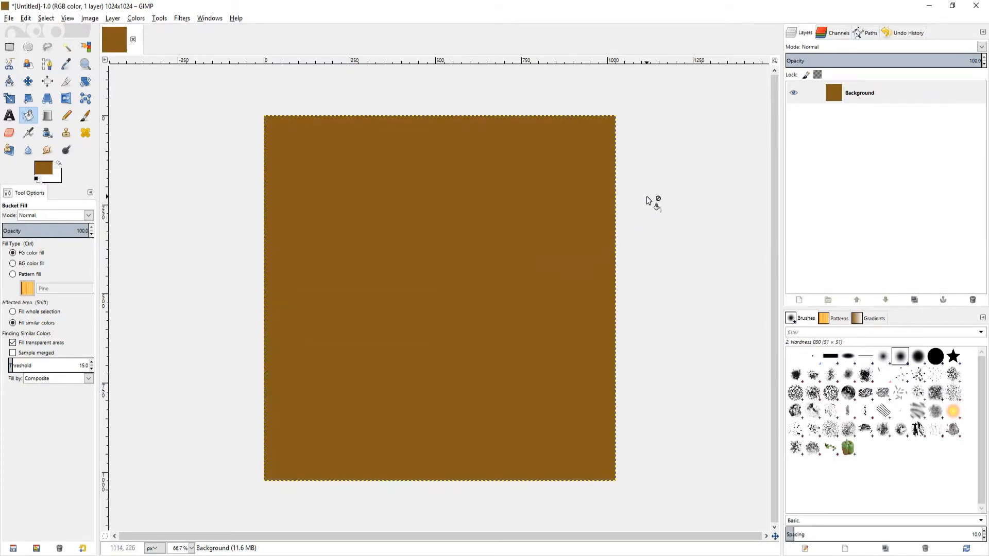
pyautogui.moveTo(842, 167)
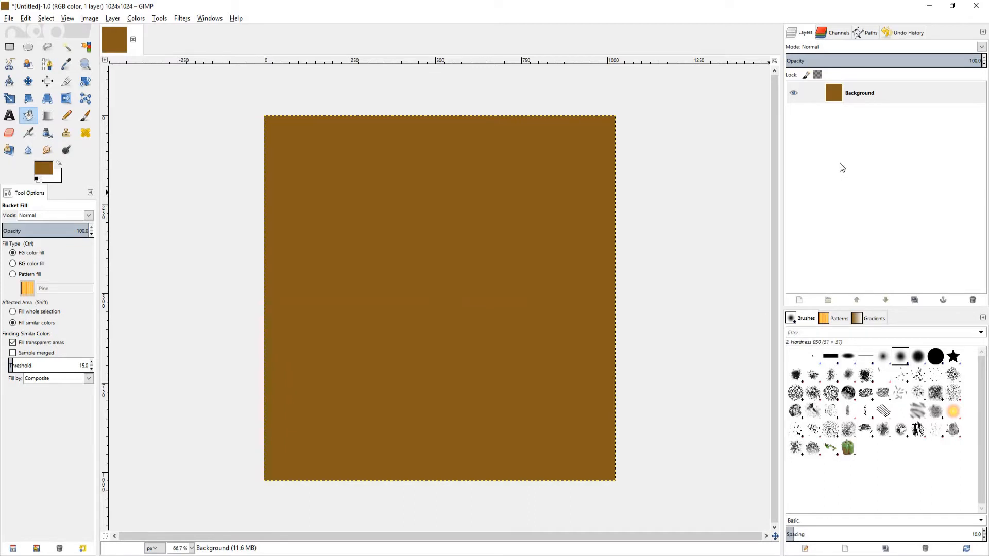
# - Add a new white-filled layer above the brown Background layer
pyautogui.rightClick(860, 93)
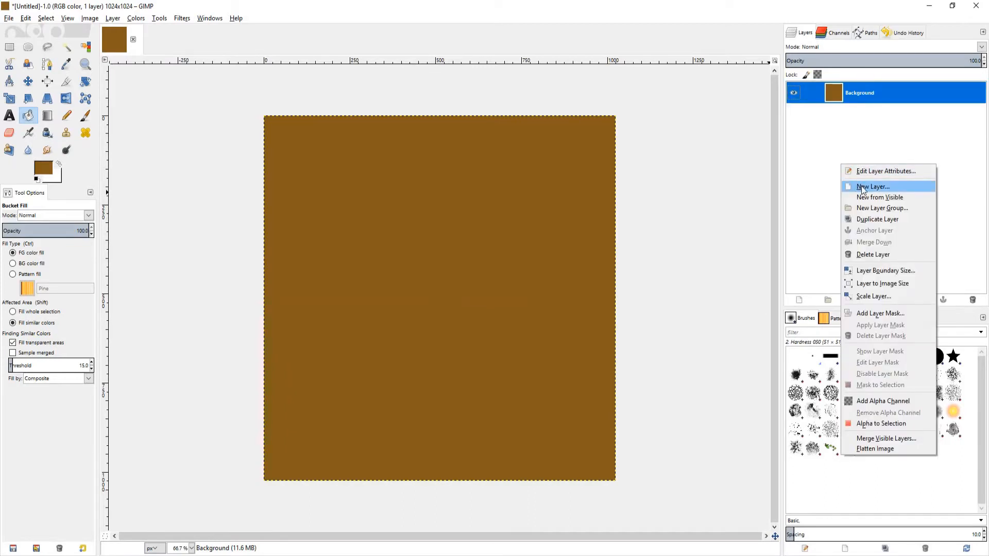
pyautogui.click(873, 187)
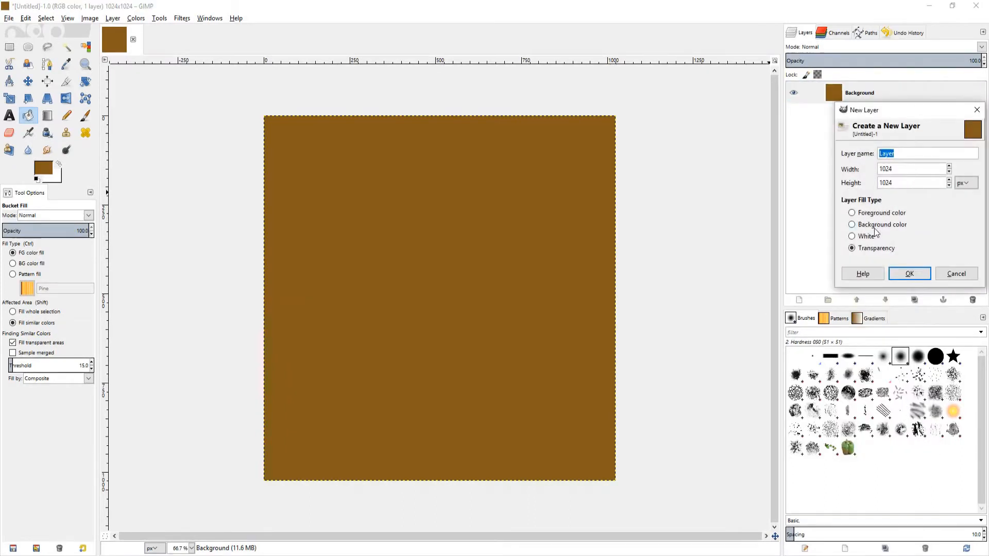
pyautogui.click(852, 235)
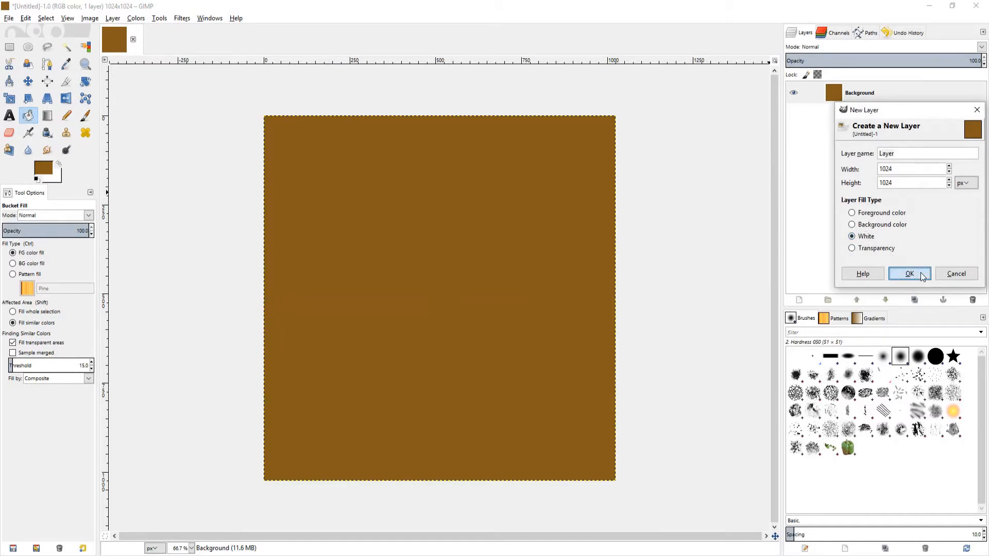
pyautogui.click(909, 274)
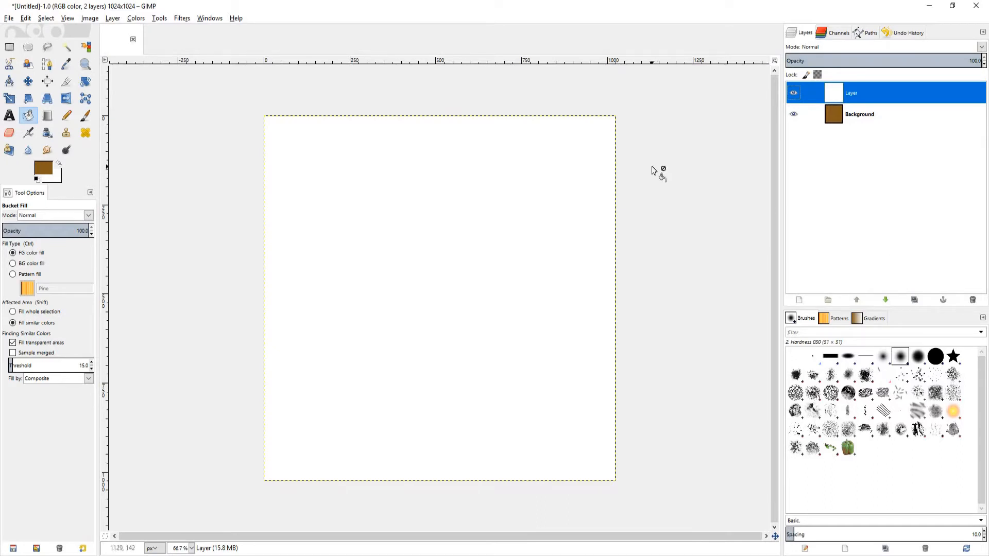
# - Render tileable Difference Clouds on the white layer with X size 15.3 and Y size 0.1
pyautogui.click(182, 18)
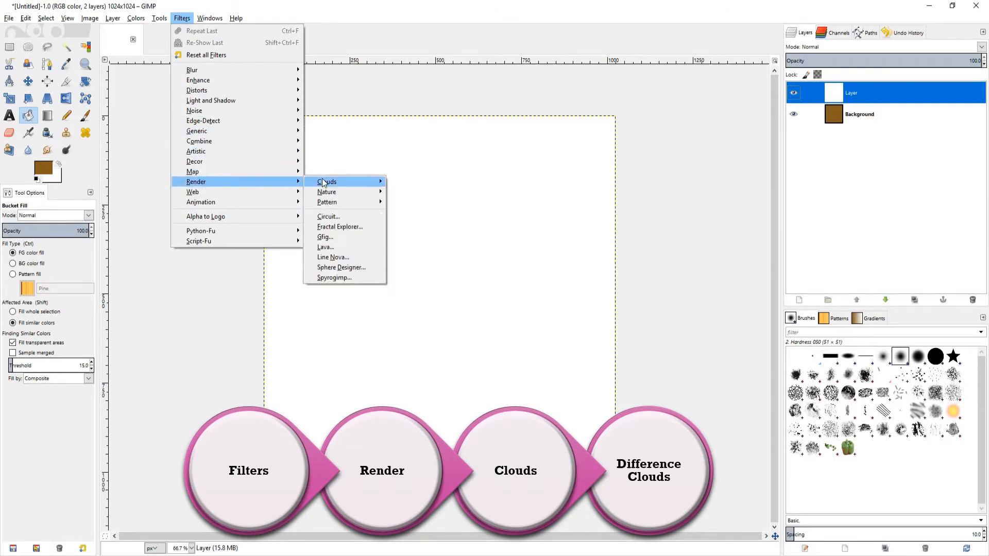
pyautogui.click(327, 181)
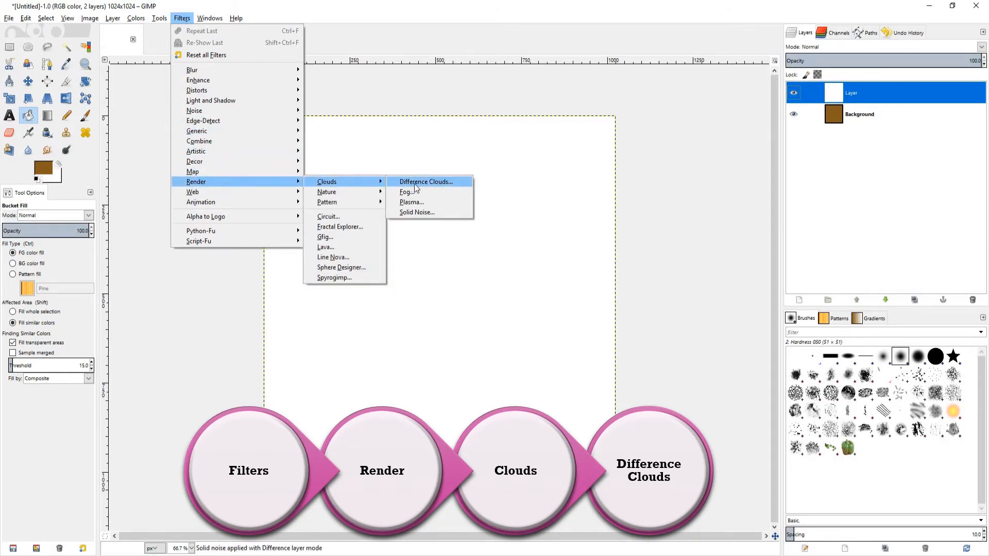
pyautogui.moveTo(445, 186)
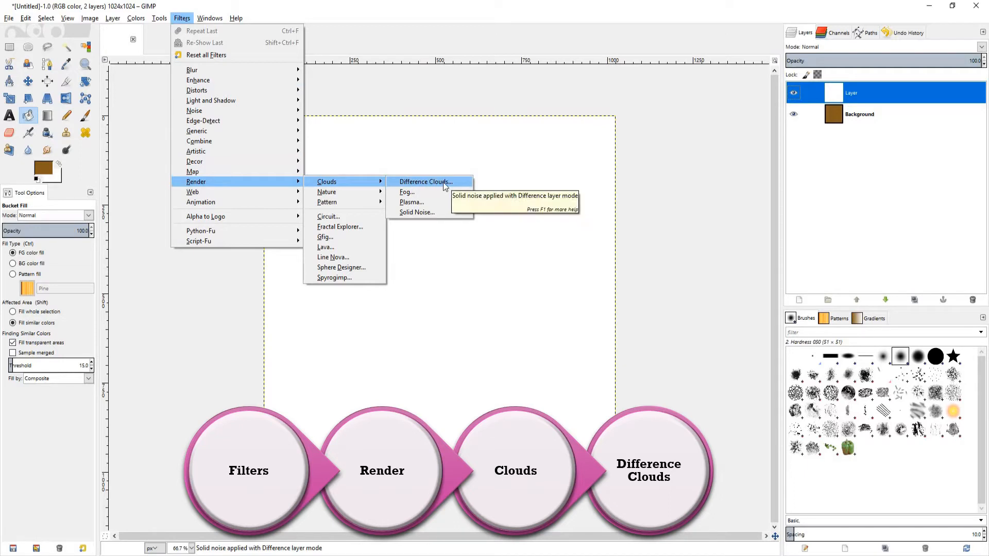
pyautogui.moveTo(457, 186)
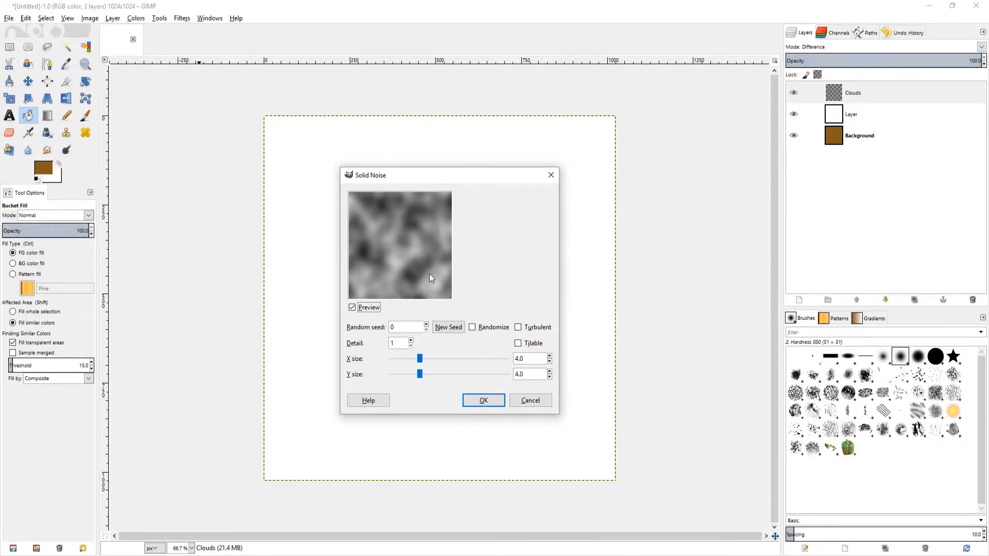
pyautogui.click(427, 325)
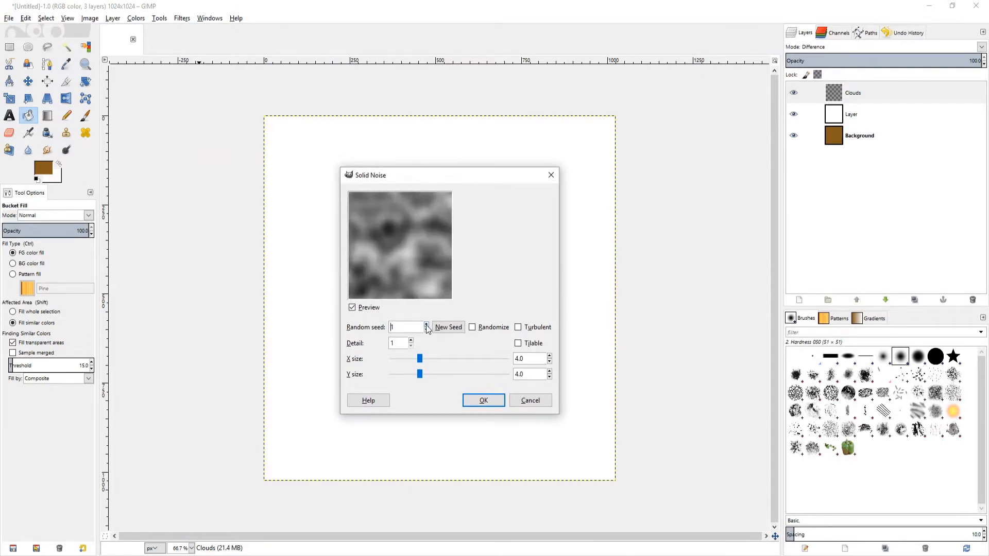
pyautogui.click(424, 324)
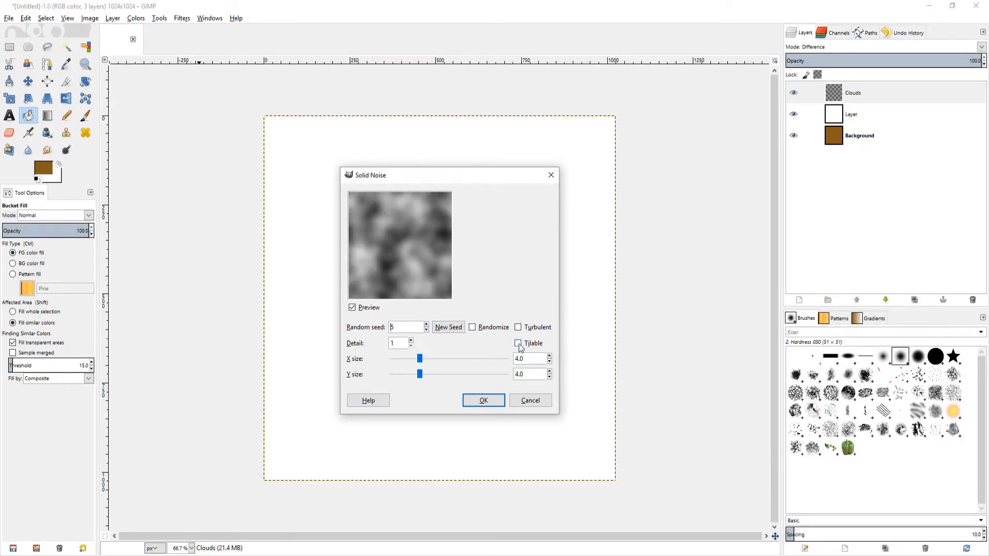
pyautogui.click(518, 343)
pyautogui.write('2')
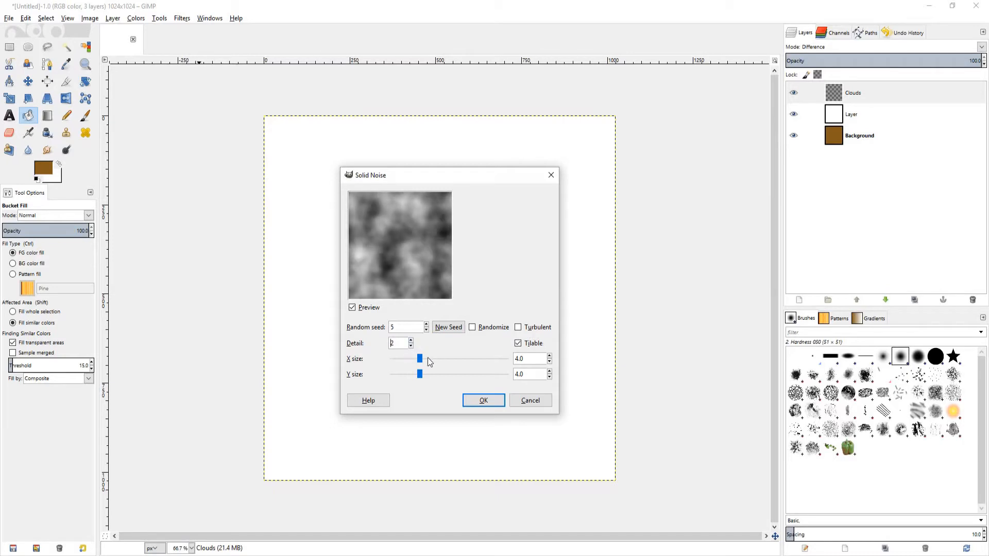
pyautogui.moveTo(421, 358); pyautogui.dragTo(446, 359)
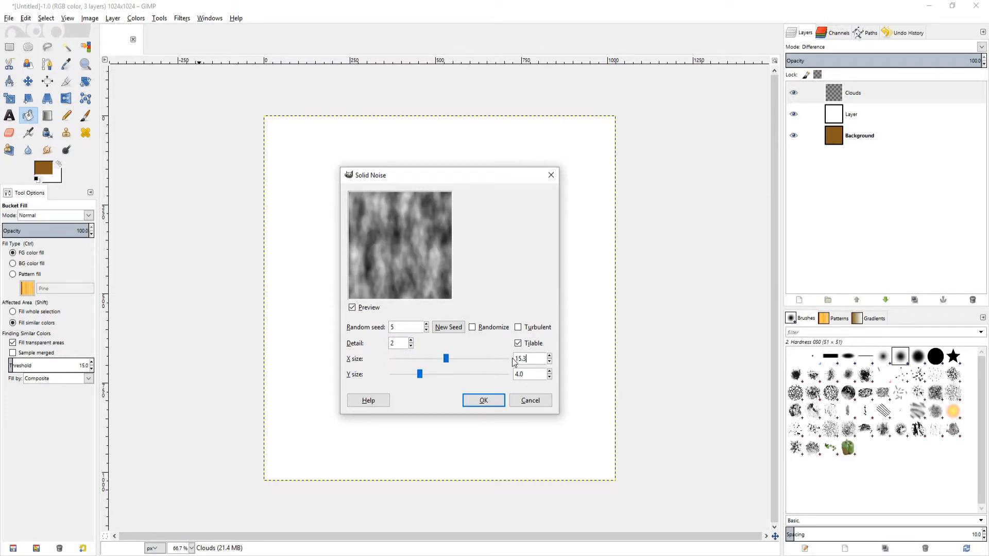
pyautogui.moveTo(446, 359); pyautogui.dragTo(500, 359)
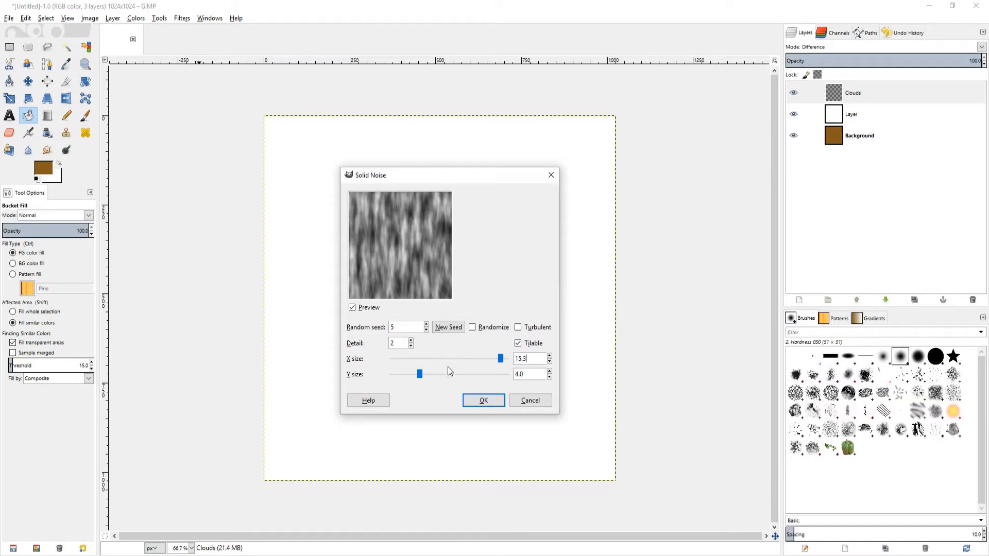
pyautogui.moveTo(421, 373); pyautogui.dragTo(389, 373)
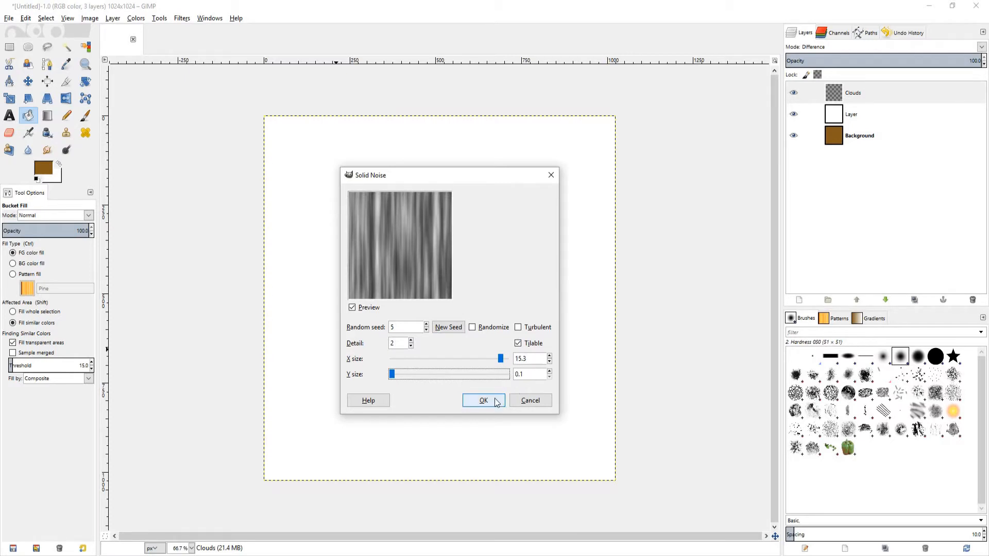
pyautogui.click(483, 399)
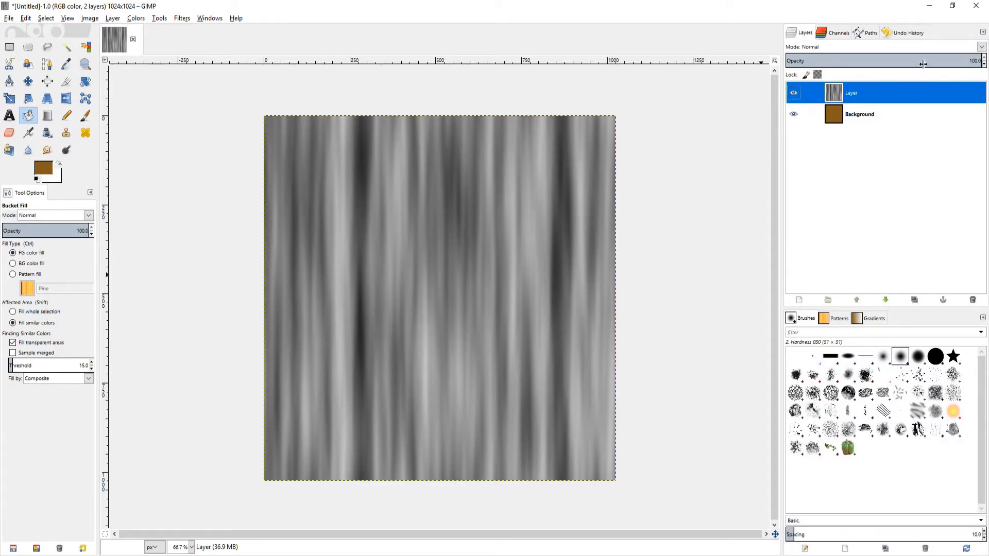
pyautogui.moveTo(901, 49)
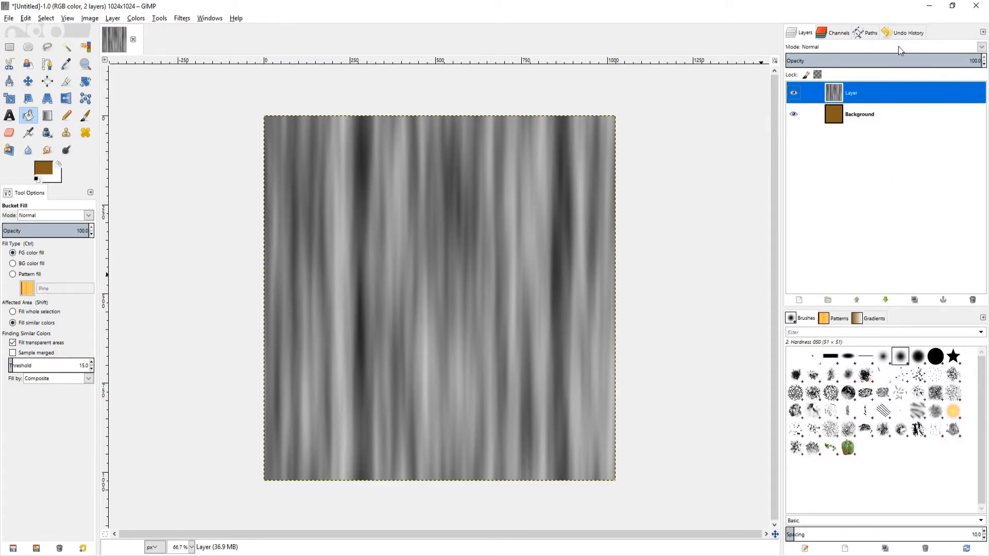
# - Set the cloud layer's blend mode to Overlay
pyautogui.click(982, 48)
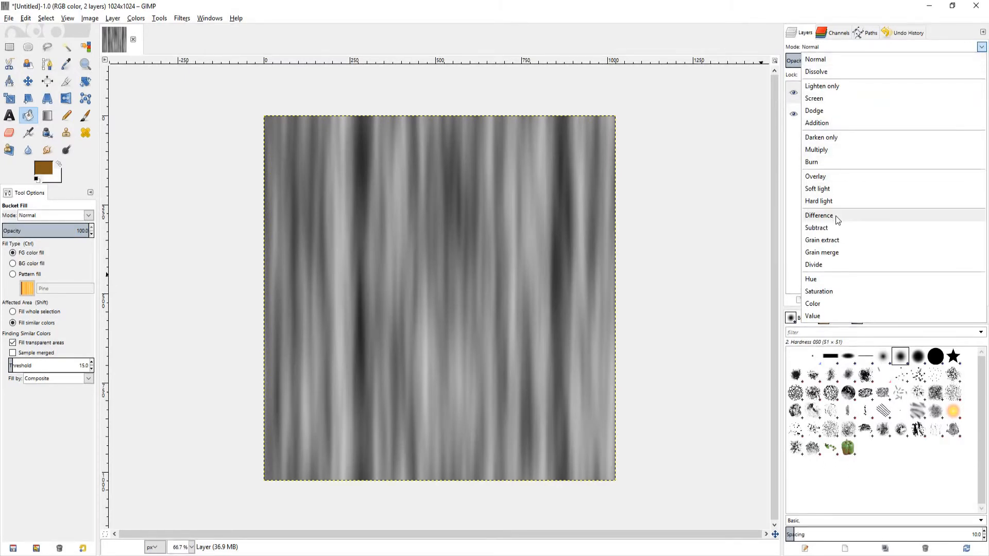
pyautogui.click(816, 177)
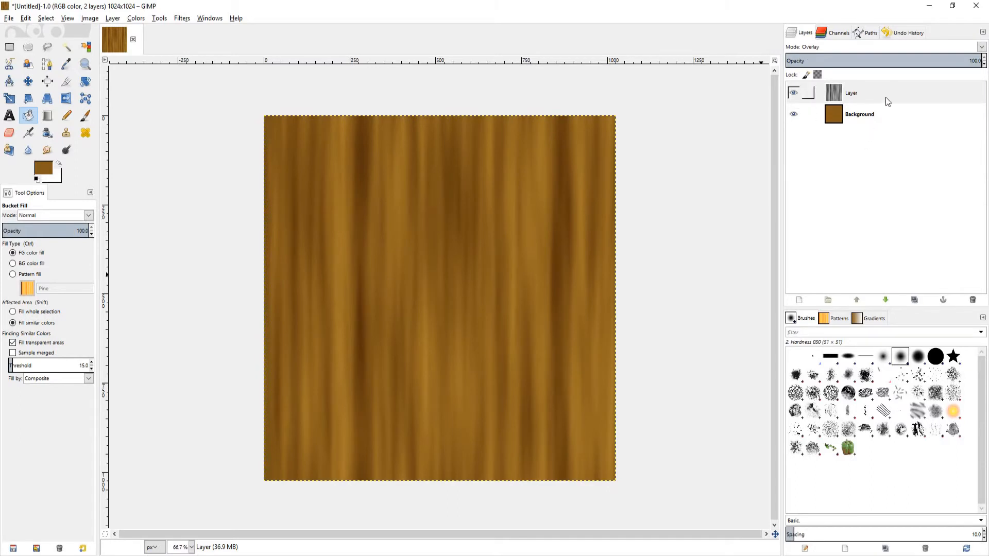
# - Duplicate the cloud layer as Layer copy and hide the brown Background layer
pyautogui.rightClick(851, 92)
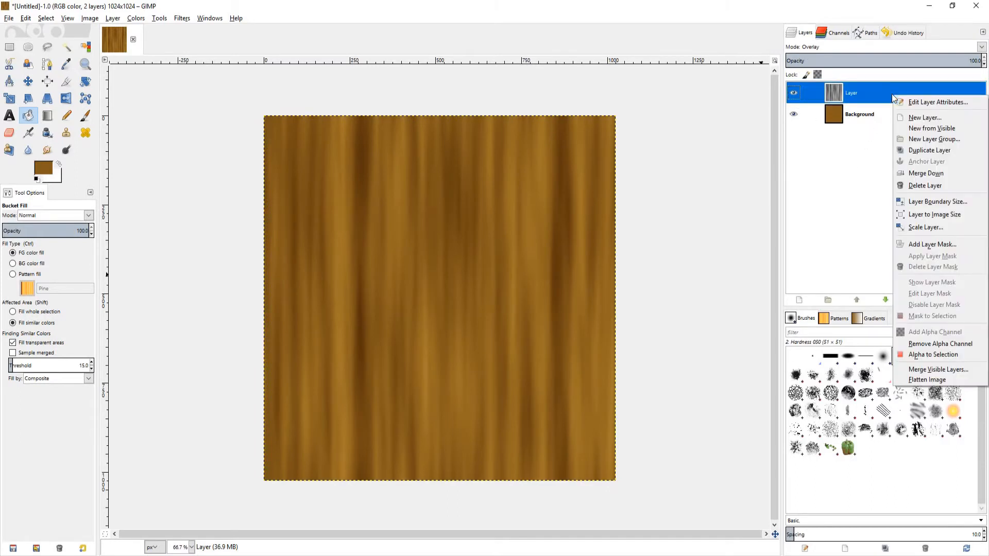
pyautogui.moveTo(929, 151)
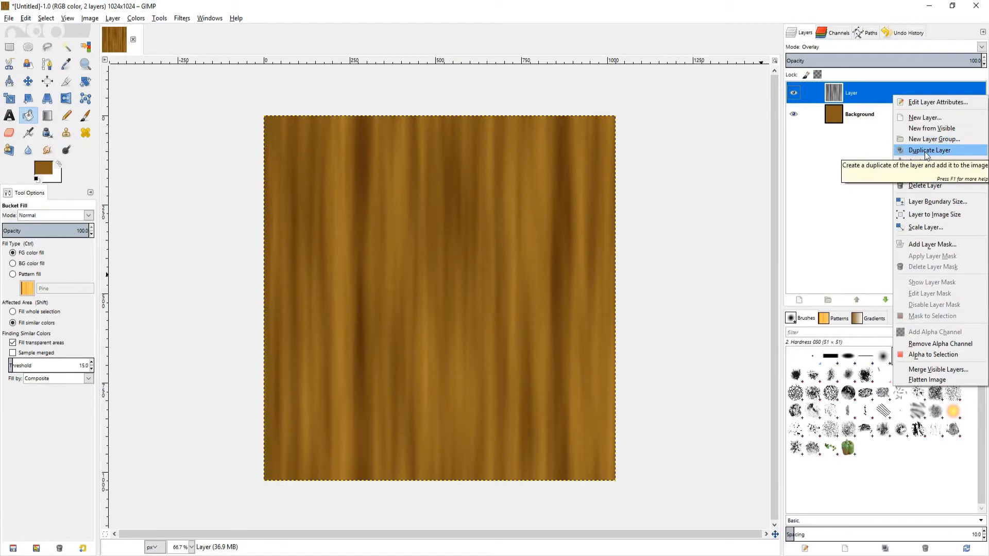
pyautogui.click(929, 150)
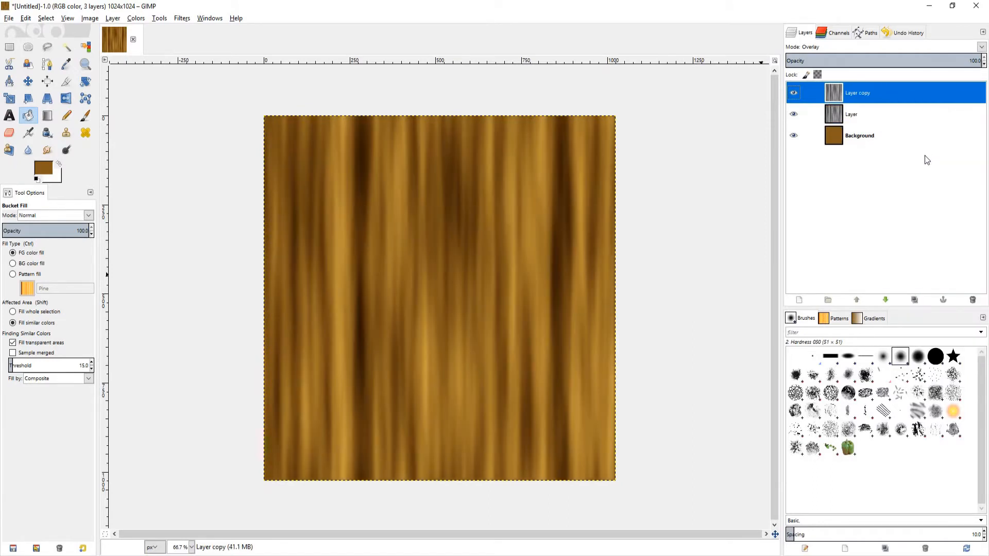
pyautogui.moveTo(930, 196)
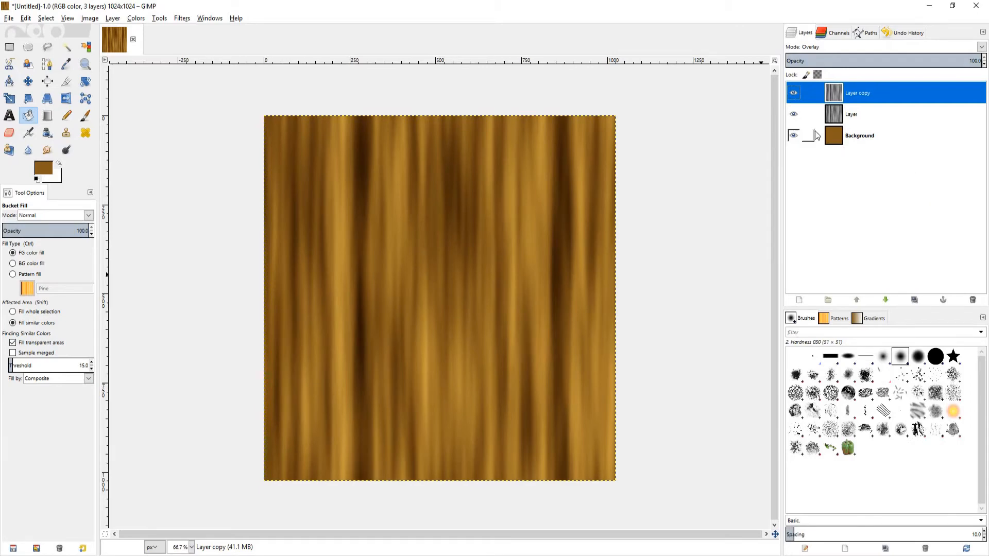
pyautogui.click(793, 136)
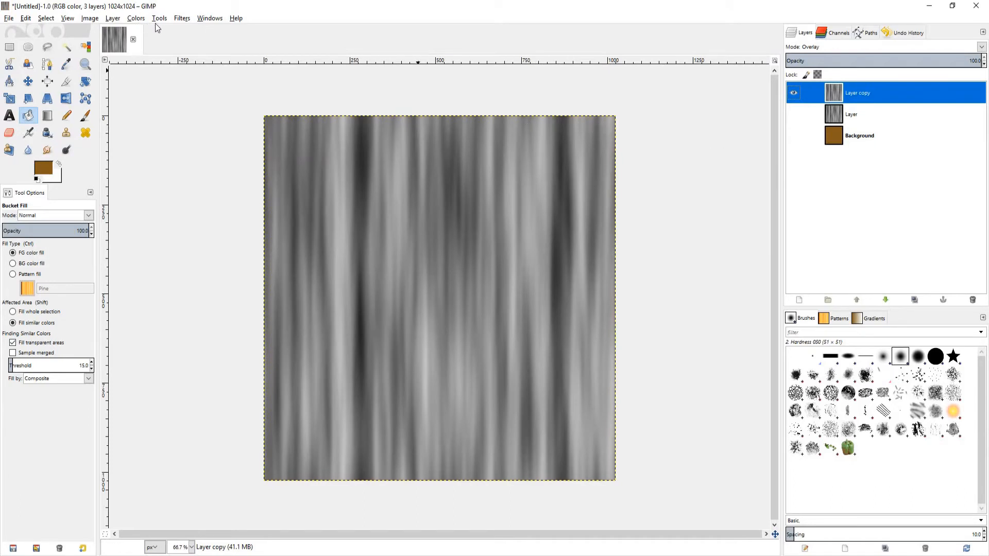
# - Apply Edge detection to Layer copy with Prewitt compass algorithm and amount 6.5
pyautogui.click(210, 18)
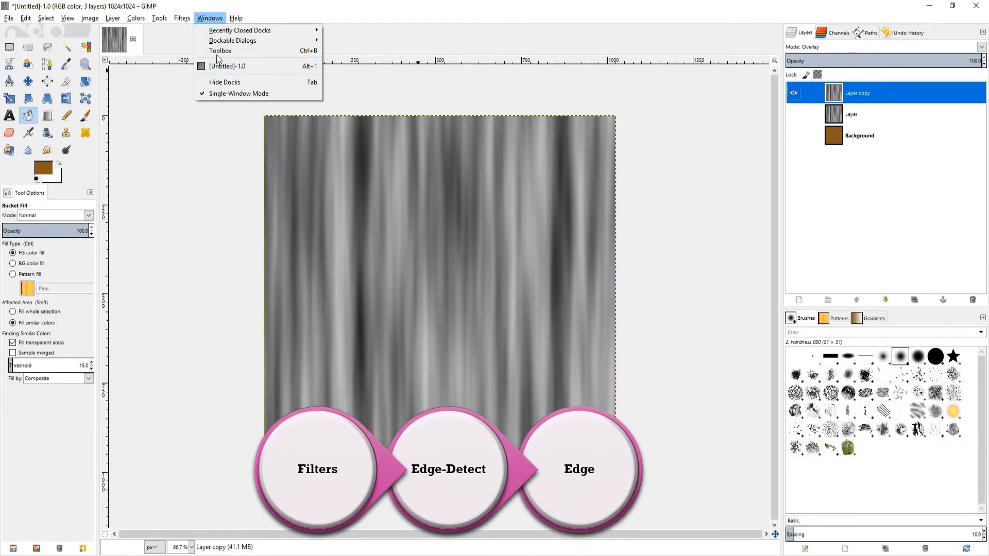
pyautogui.click(182, 18)
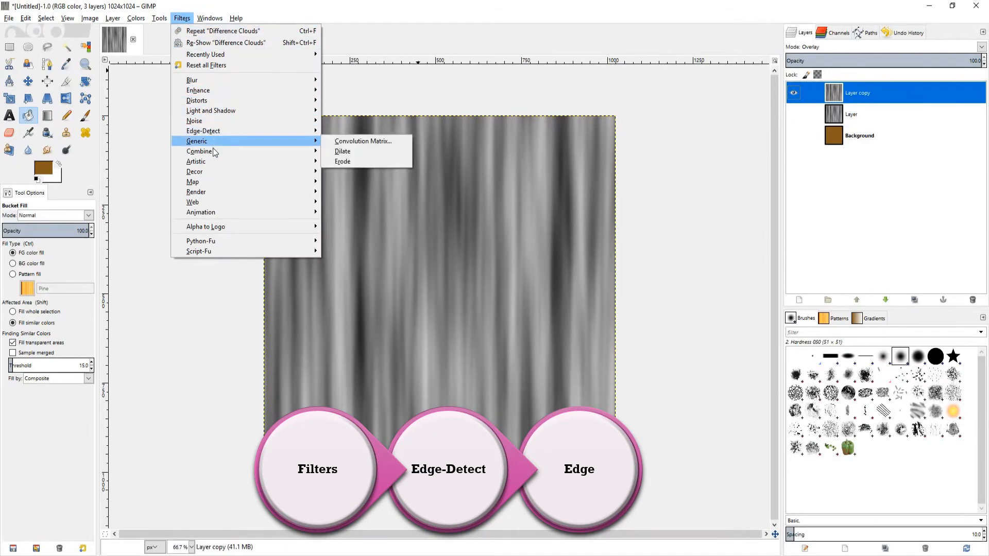
pyautogui.moveTo(214, 130)
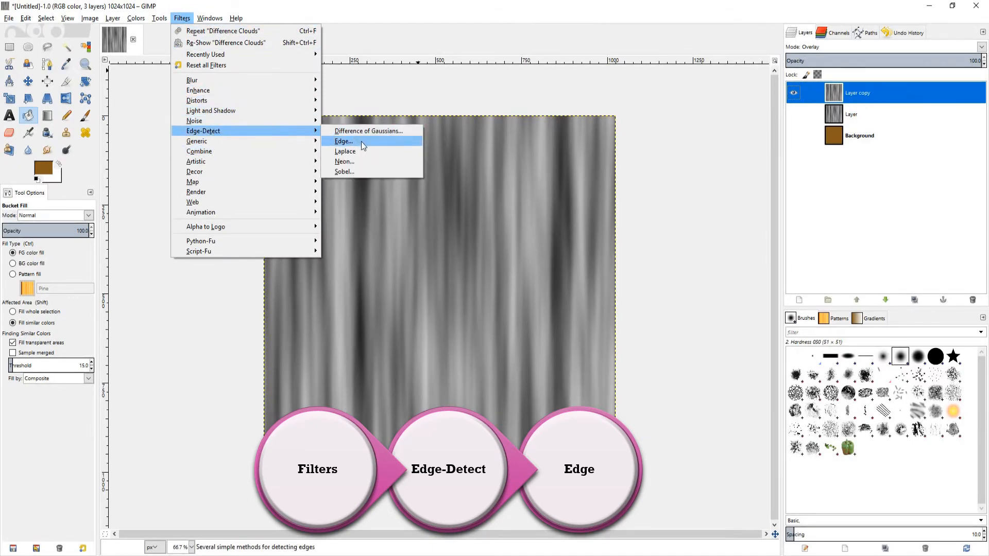
pyautogui.click(344, 141)
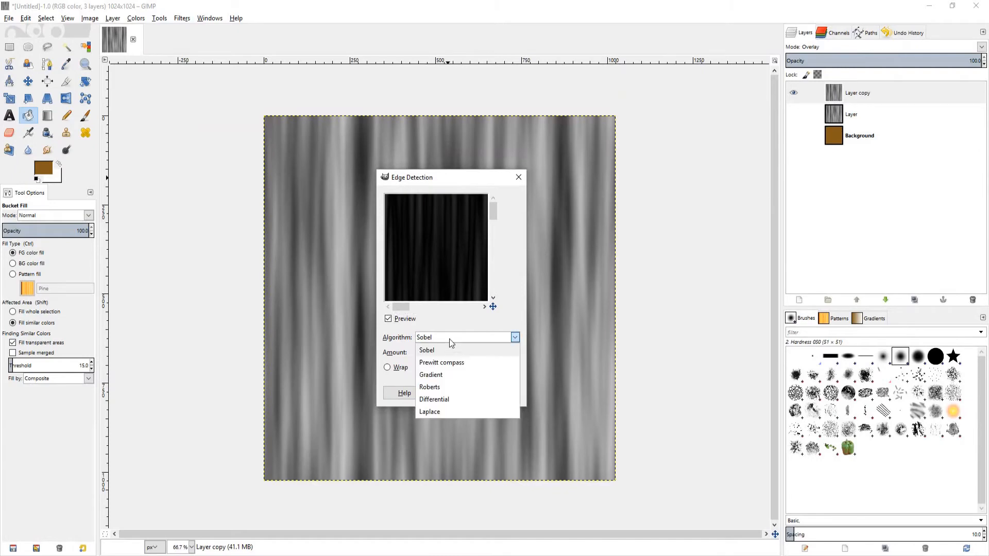
pyautogui.click(441, 362)
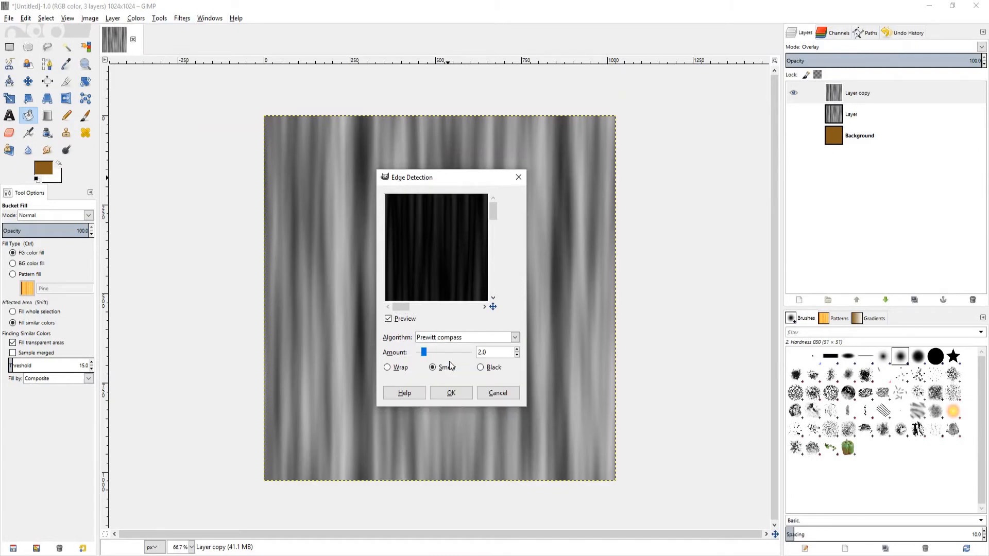
pyautogui.click(517, 349)
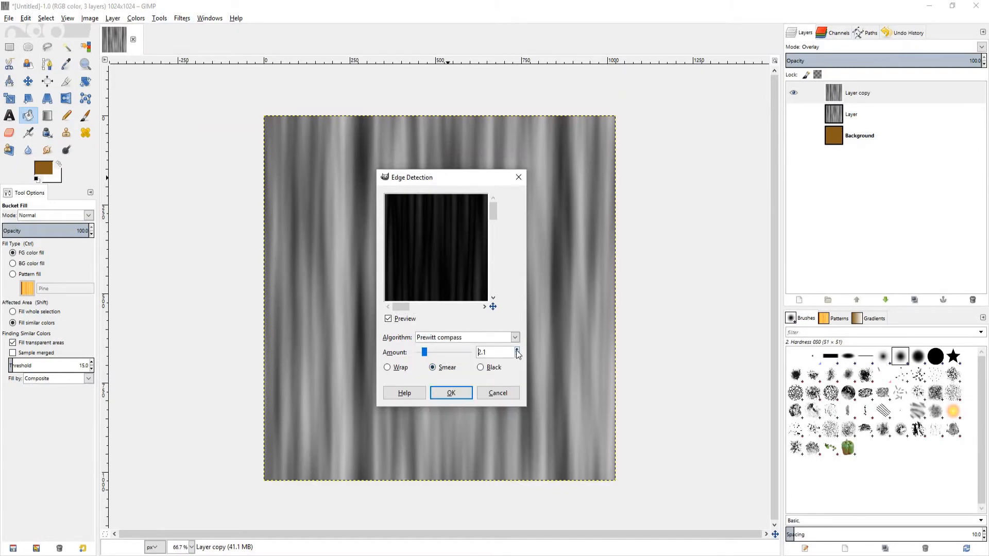
pyautogui.click(517, 351)
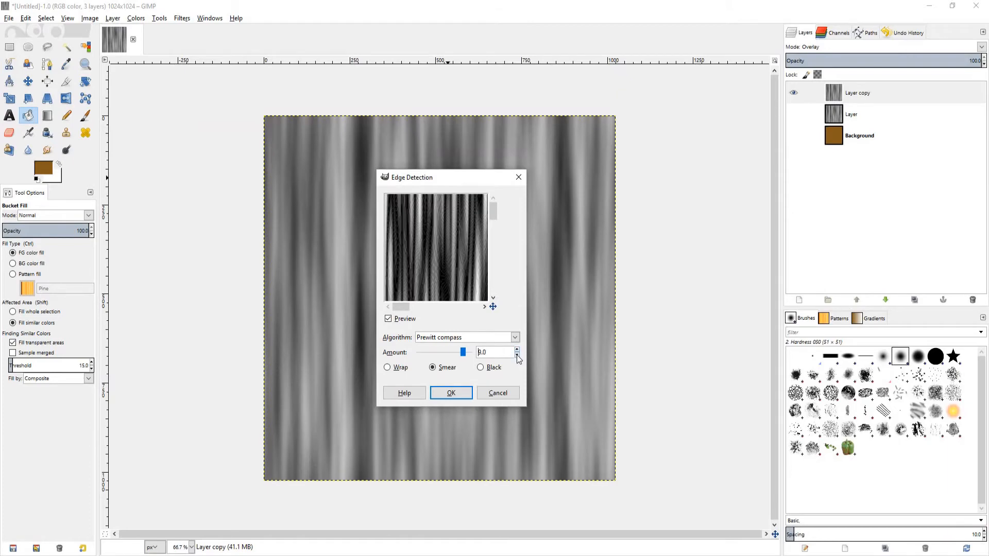
pyautogui.click(516, 355)
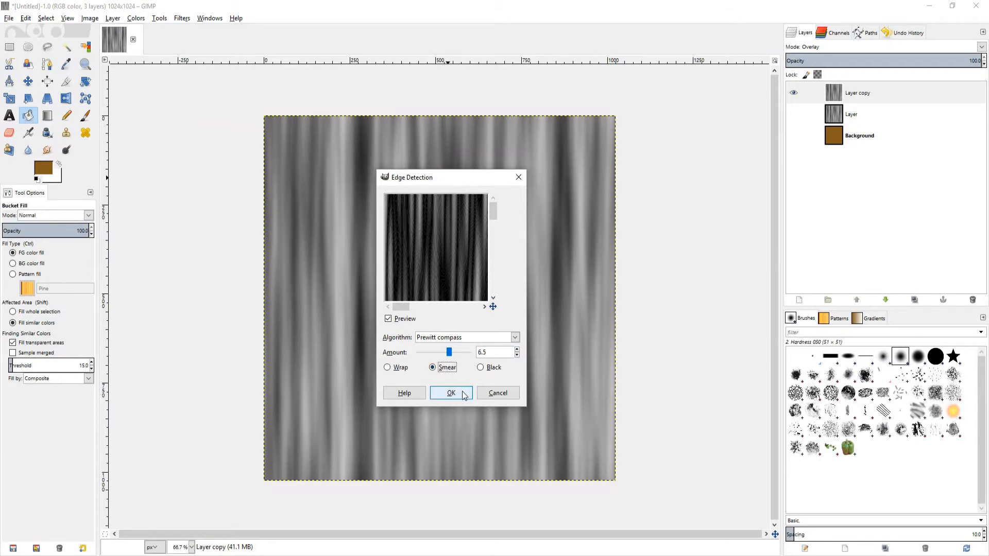
pyautogui.click(451, 392)
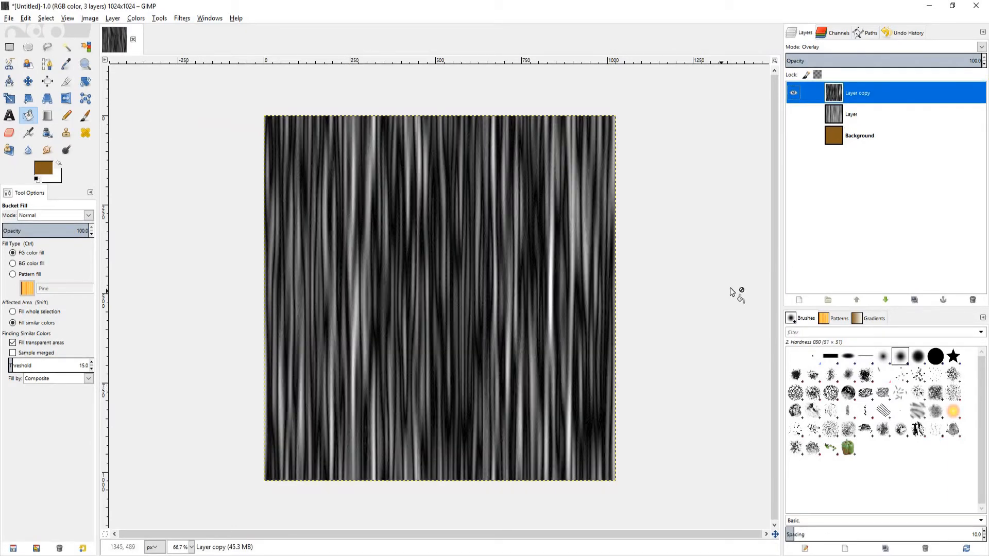
# - Show Layer and Background again and lower Layer copy's opacity to about 64
pyautogui.click(793, 113)
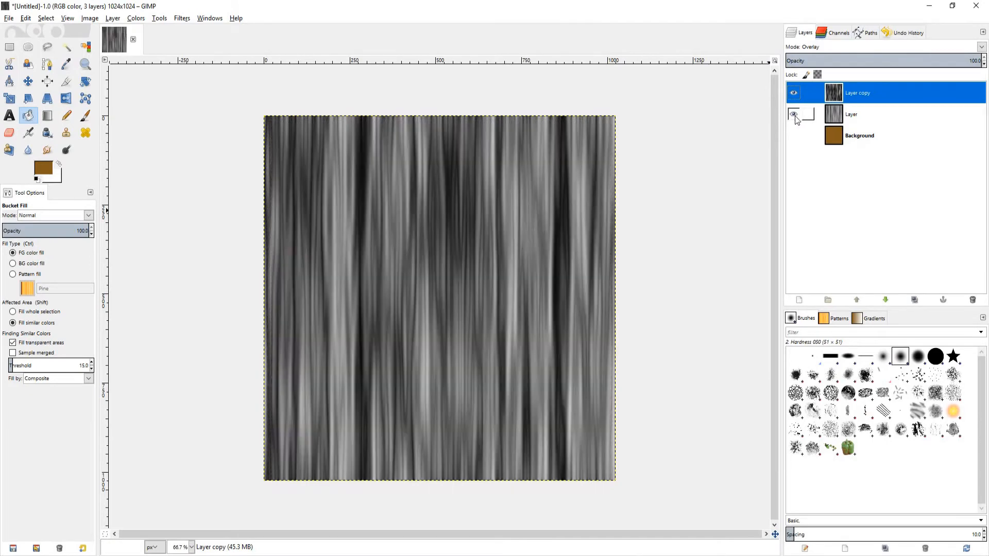
pyautogui.click(794, 114)
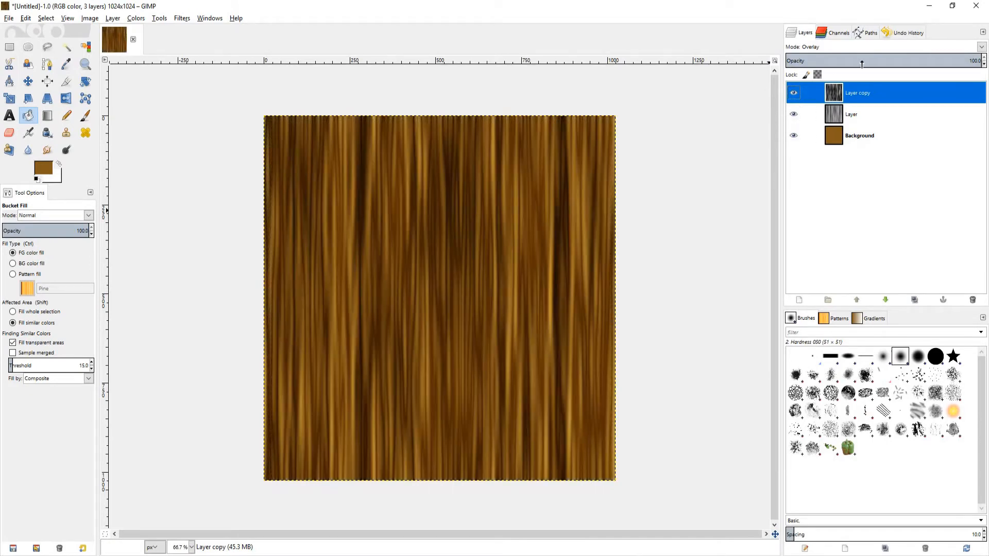
pyautogui.moveTo(955, 55)
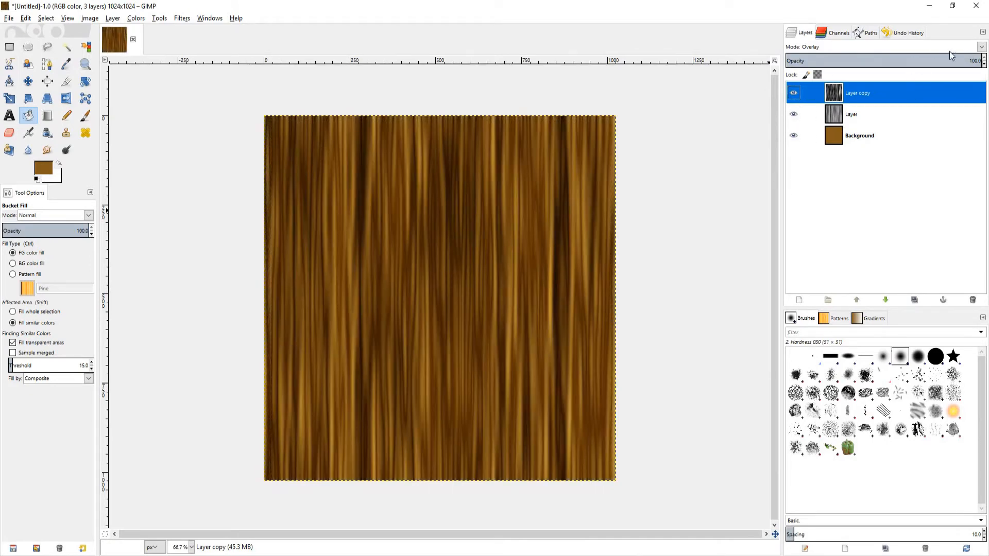
pyautogui.moveTo(981, 61); pyautogui.dragTo(940, 61)
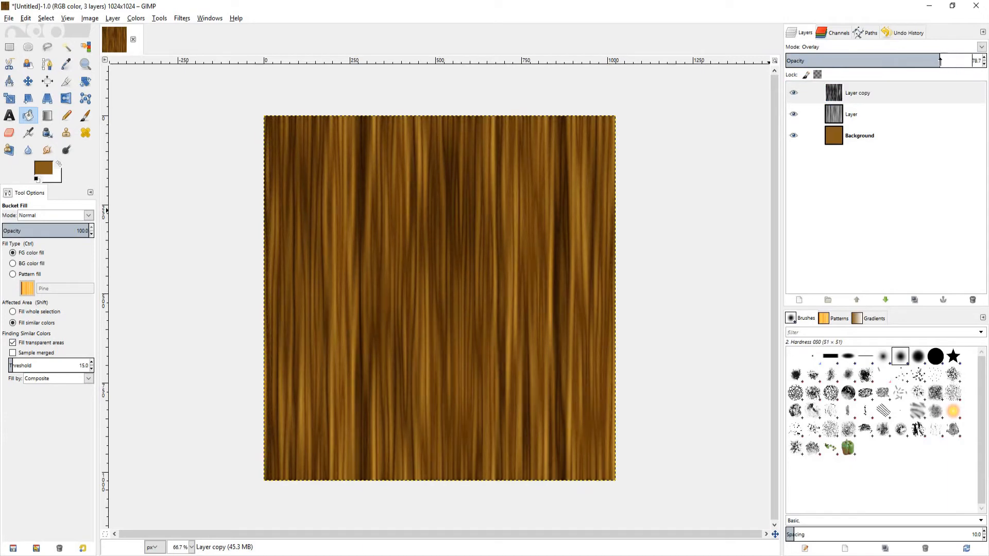
pyautogui.moveTo(940, 61); pyautogui.dragTo(909, 60)
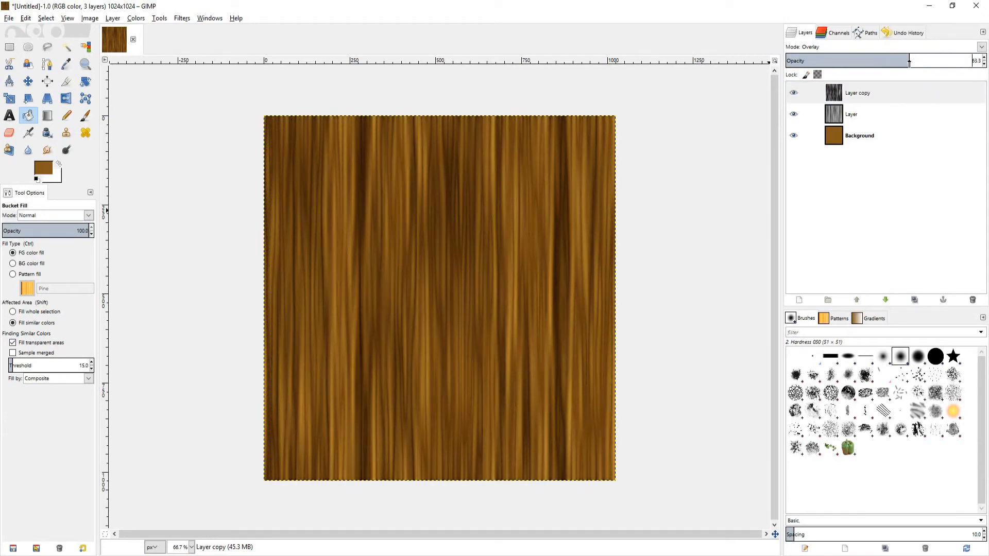
pyautogui.moveTo(909, 59); pyautogui.dragTo(879, 59)
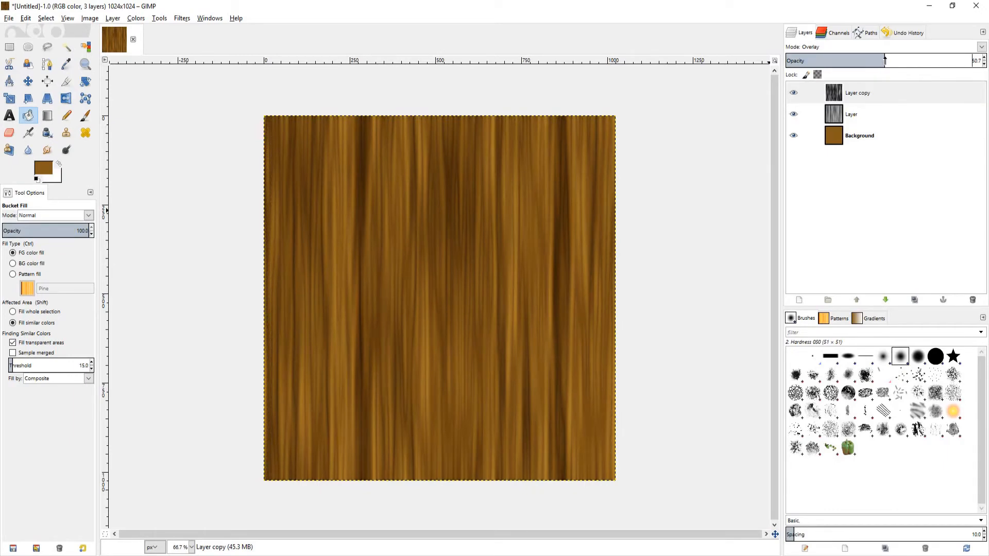
pyautogui.moveTo(885, 60); pyautogui.dragTo(889, 61)
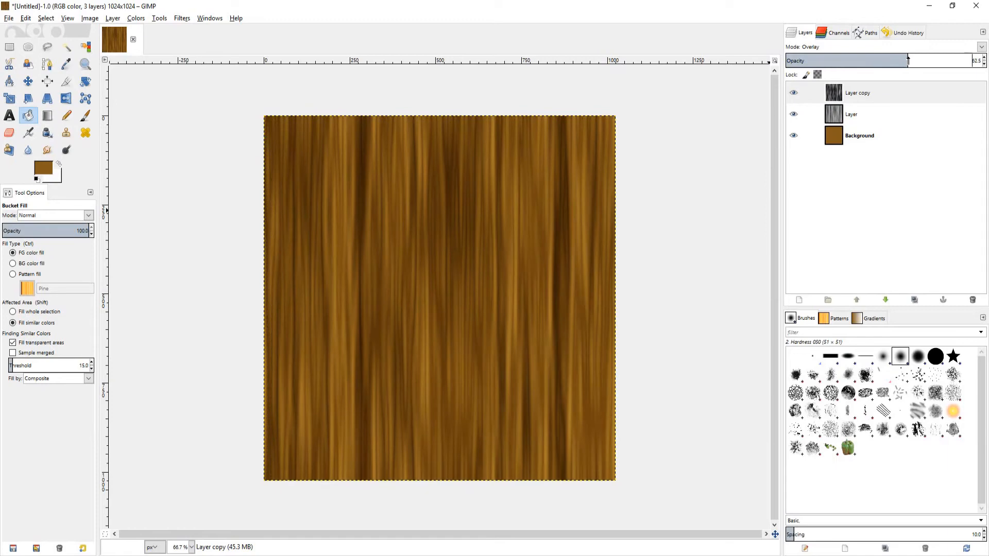
pyautogui.moveTo(906, 61); pyautogui.dragTo(912, 61)
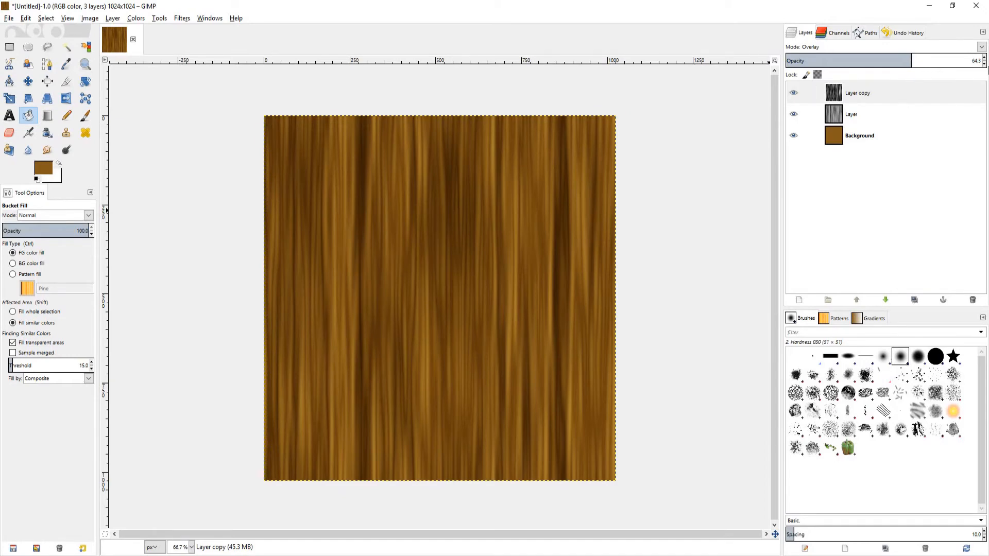
pyautogui.moveTo(929, 188)
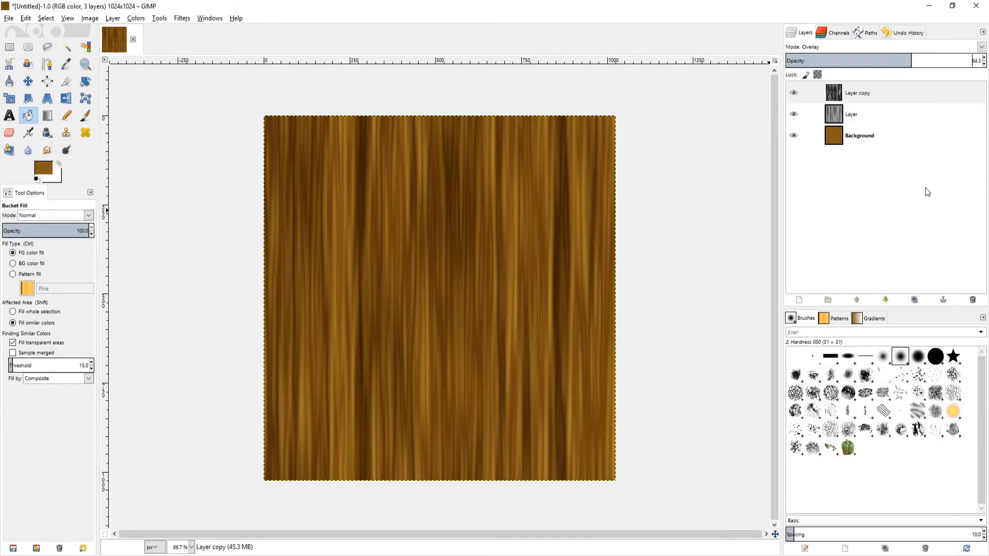
# - Duplicate the edge layer, hide the lower layers, and invert the new top layer's colours
pyautogui.click(858, 93)
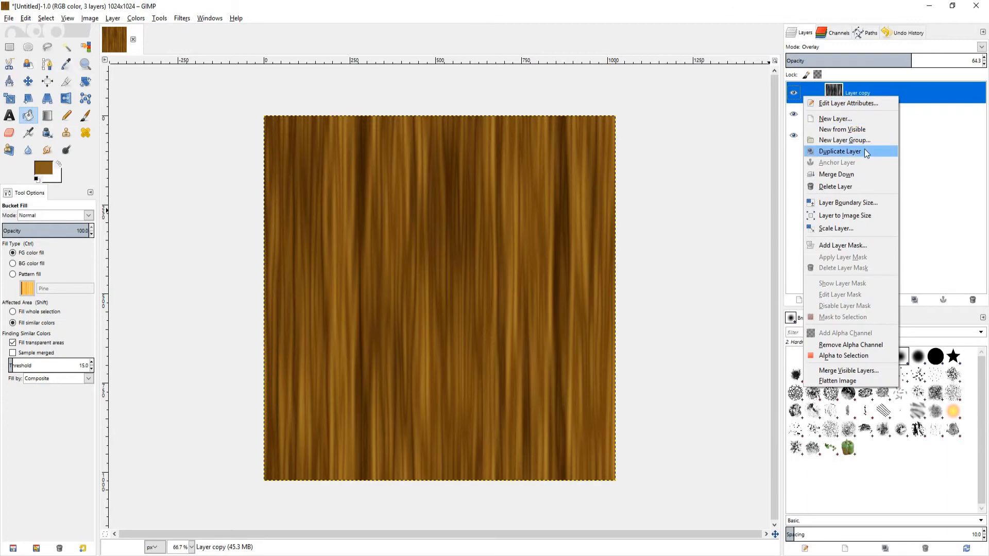
pyautogui.click(840, 150)
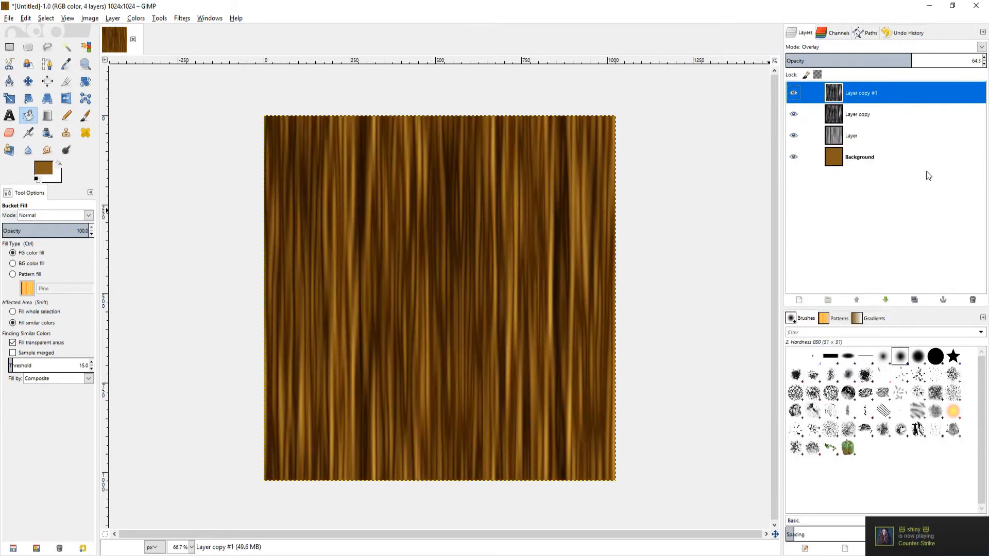
pyautogui.click(794, 114)
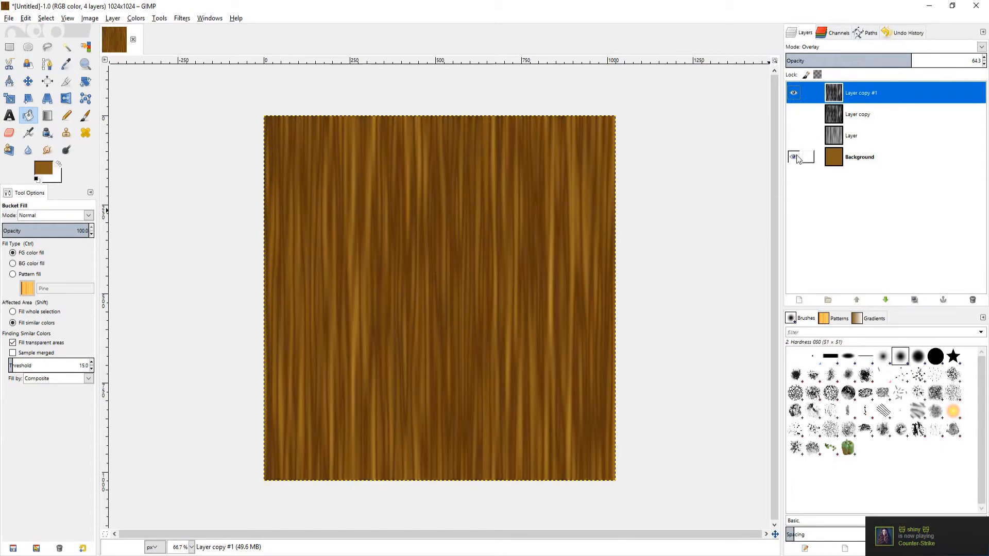
pyautogui.click(794, 157)
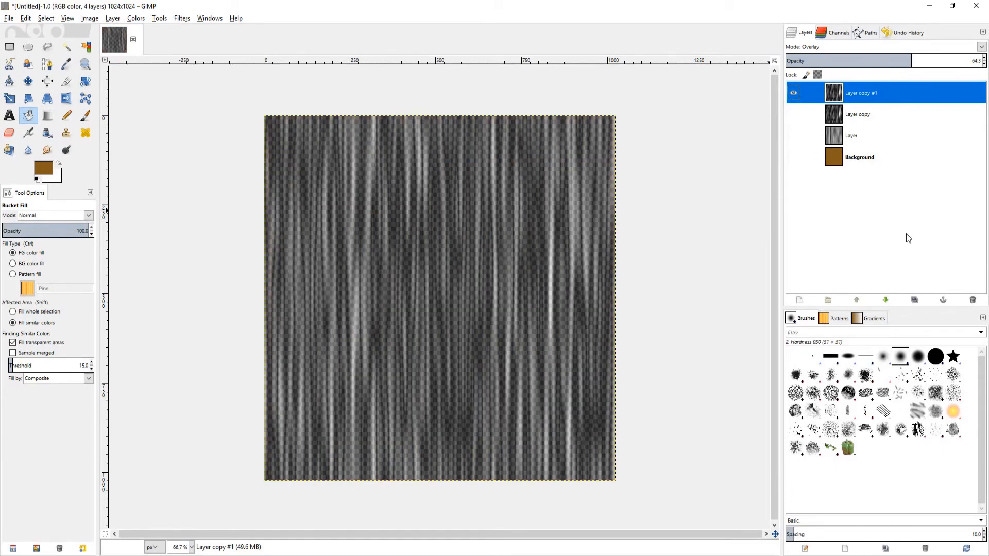
pyautogui.moveTo(369, 128)
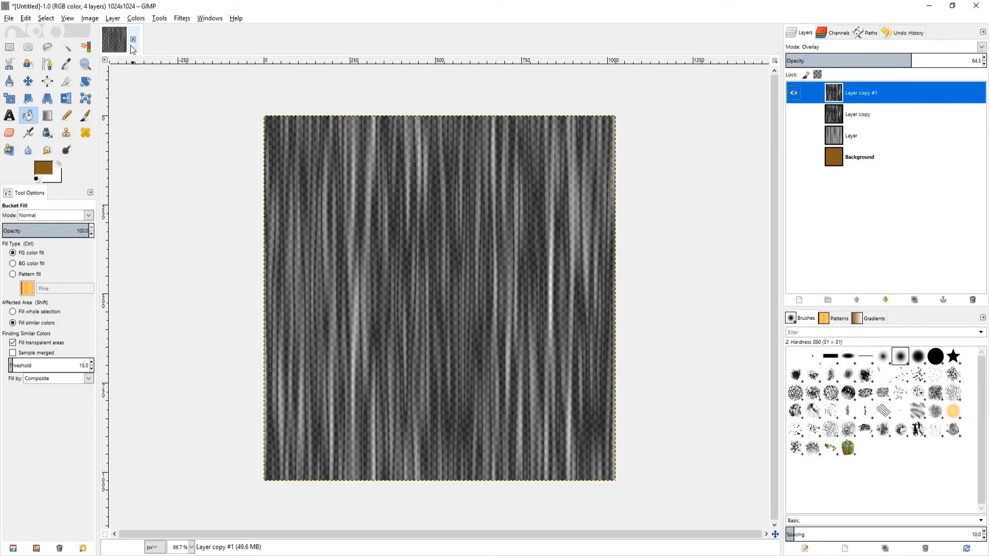
pyautogui.click(136, 18)
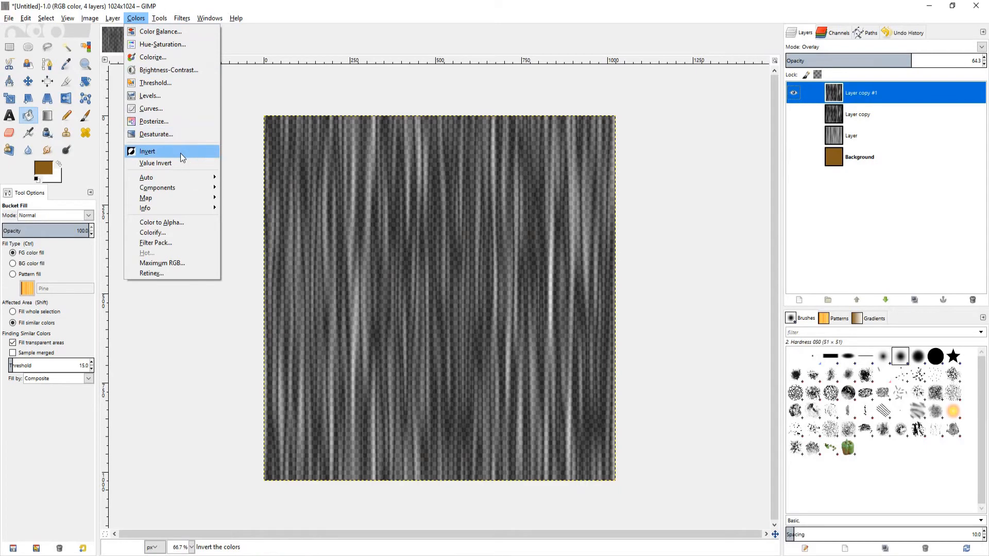
pyautogui.click(147, 150)
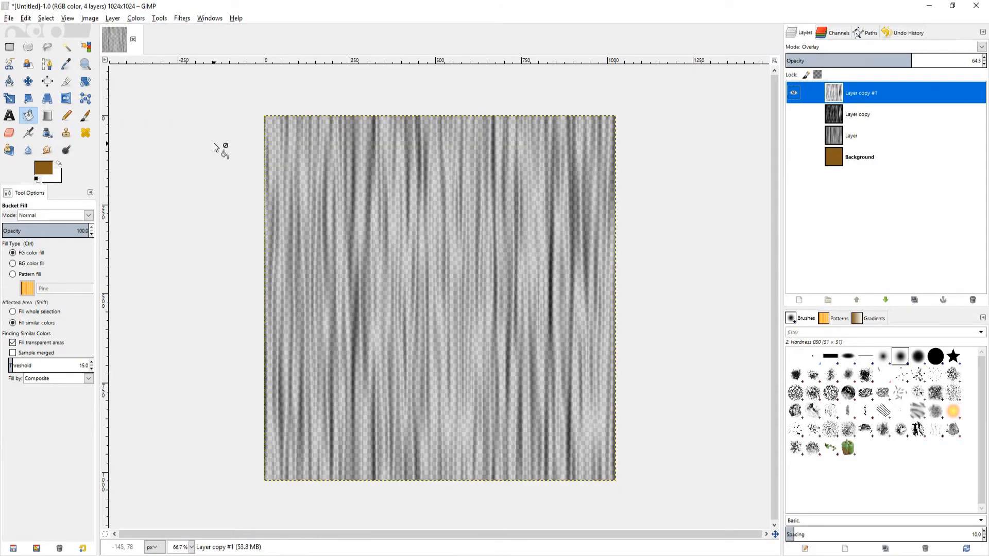
pyautogui.moveTo(220, 154)
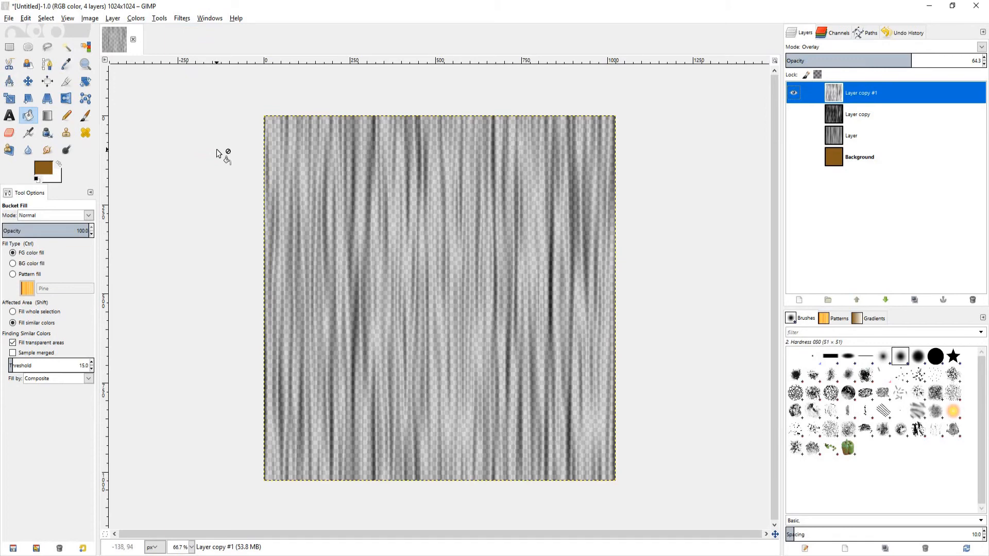
# - Offset the top layer by X 5 and Y 5 px with wrap-around
pyautogui.click(110, 18)
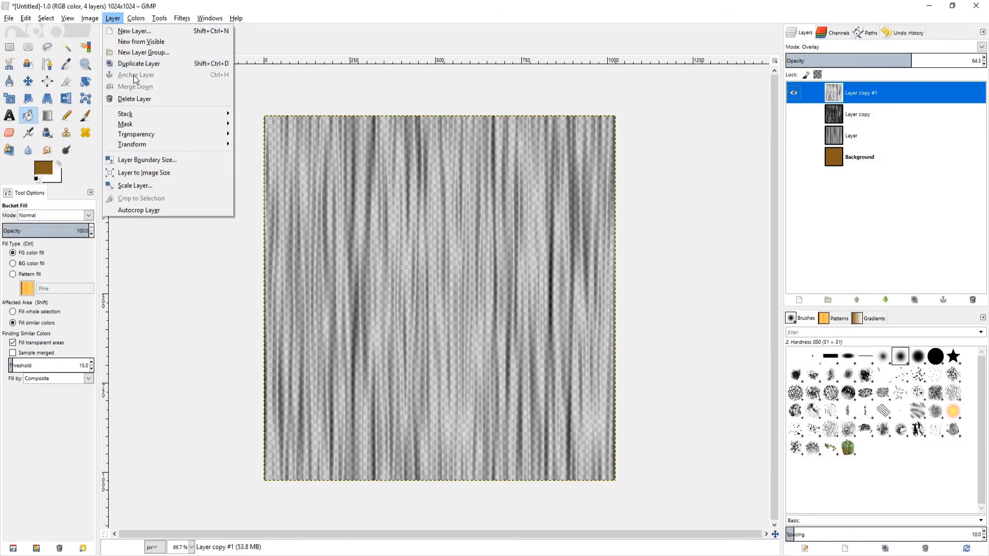
pyautogui.moveTo(132, 145)
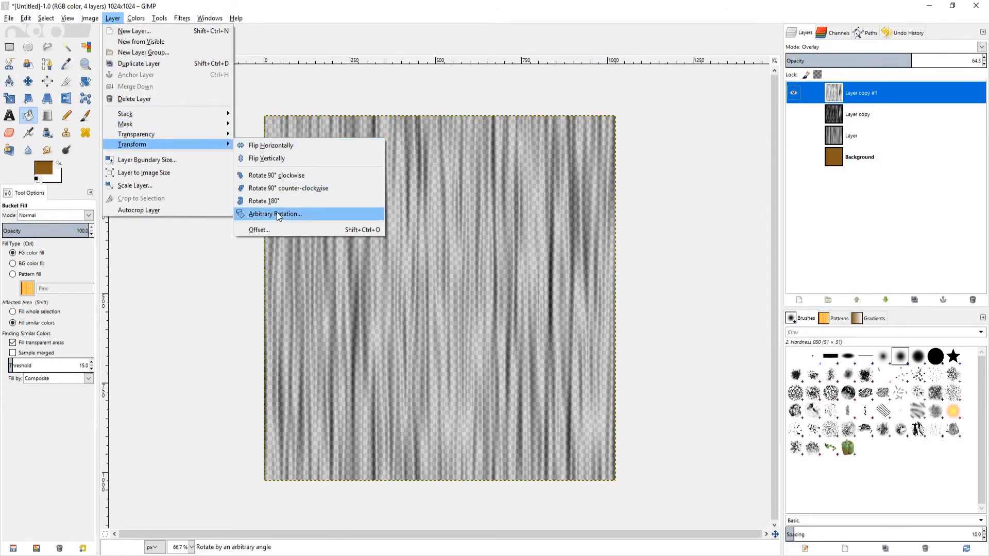
pyautogui.moveTo(260, 229)
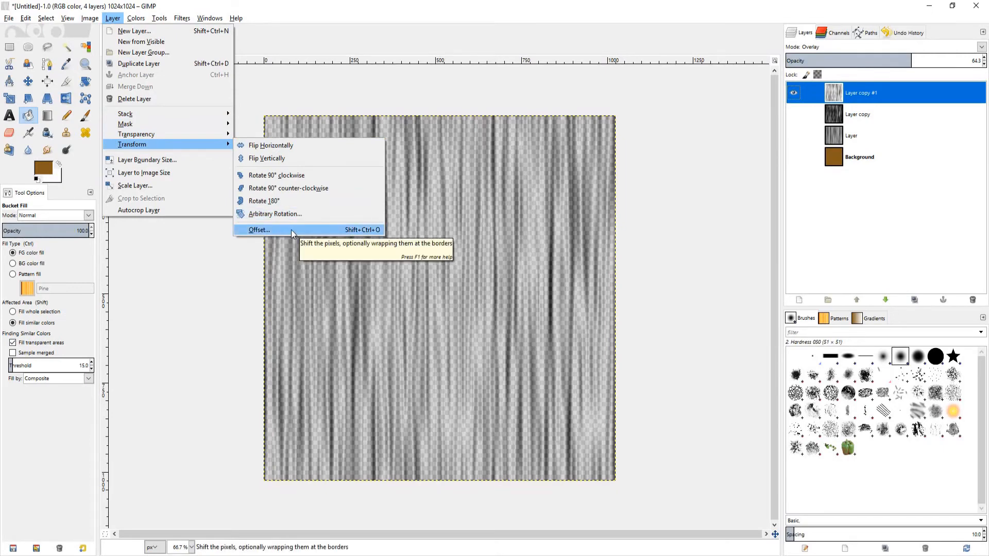
pyautogui.click(259, 229)
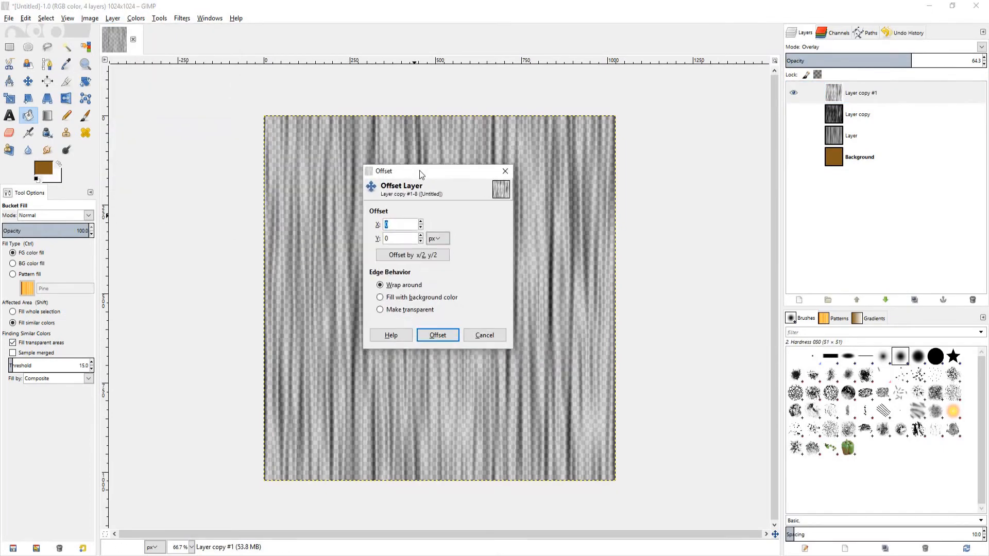
pyautogui.write('5')
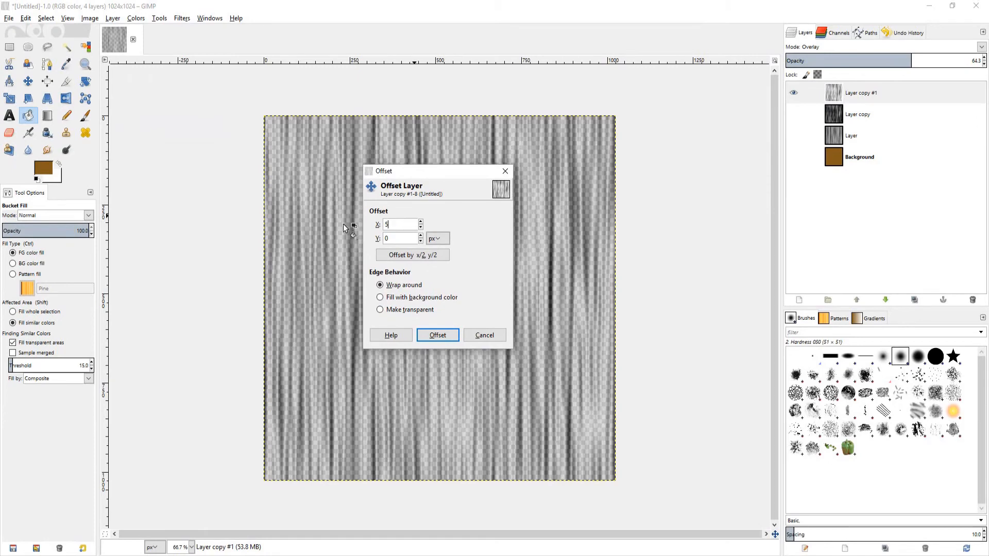
pyautogui.click(400, 239)
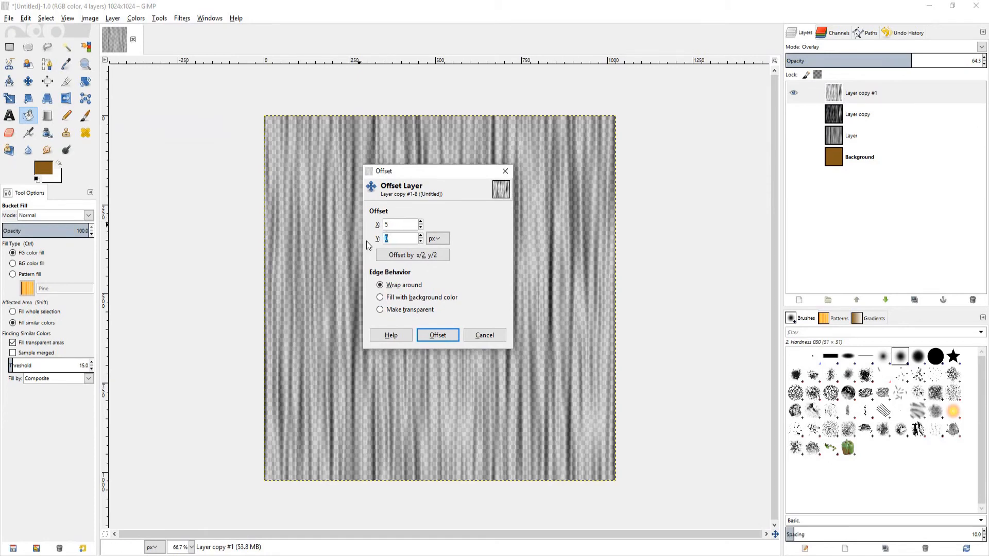
pyautogui.write('5')
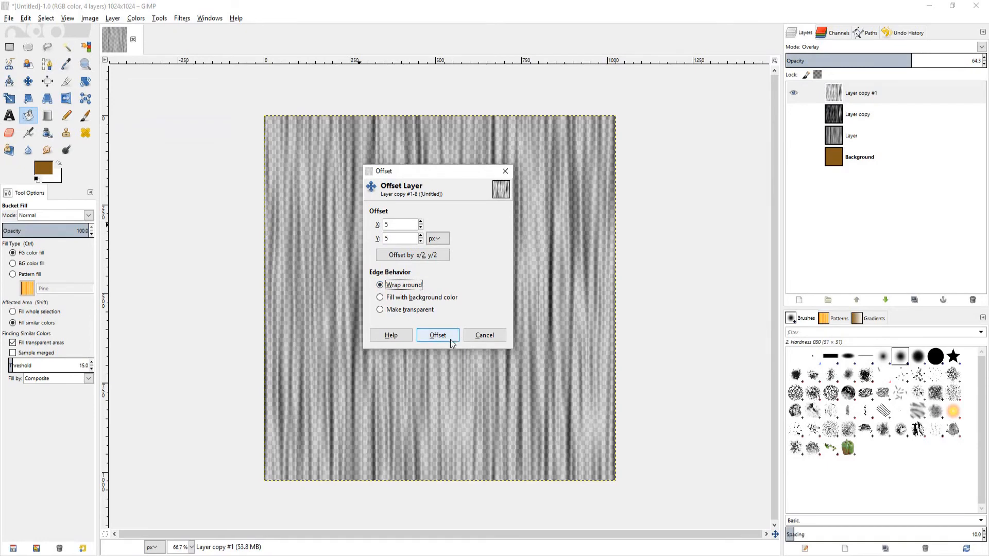
pyautogui.click(437, 336)
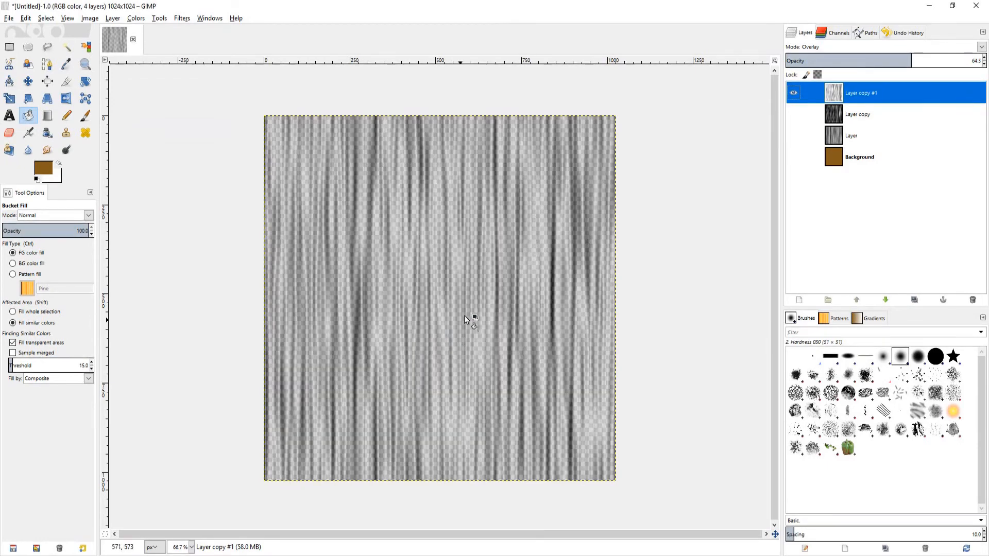
pyautogui.moveTo(667, 146)
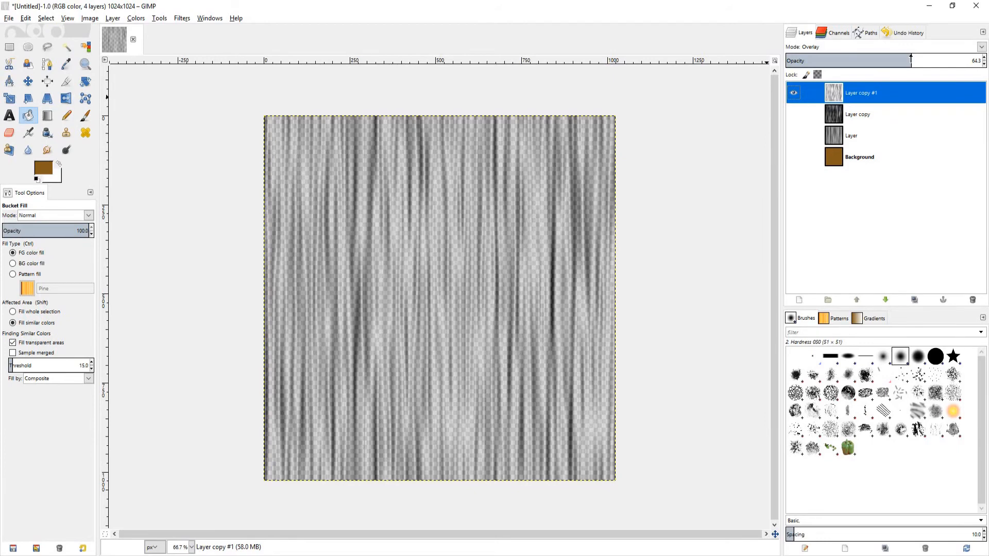
# - Show all four layers again and settle Layer copy #1's opacity at about 80%
pyautogui.click(793, 113)
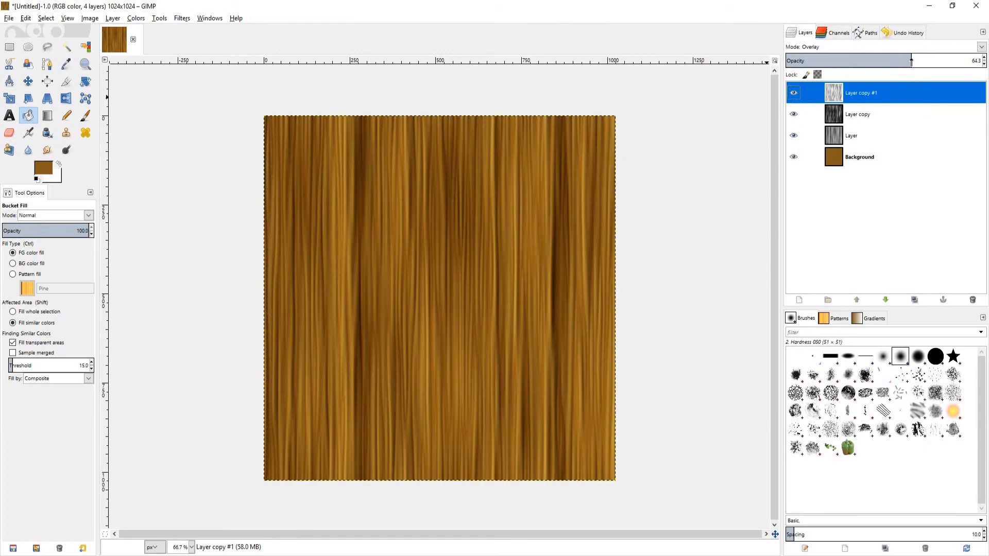
pyautogui.moveTo(912, 61); pyautogui.dragTo(938, 61)
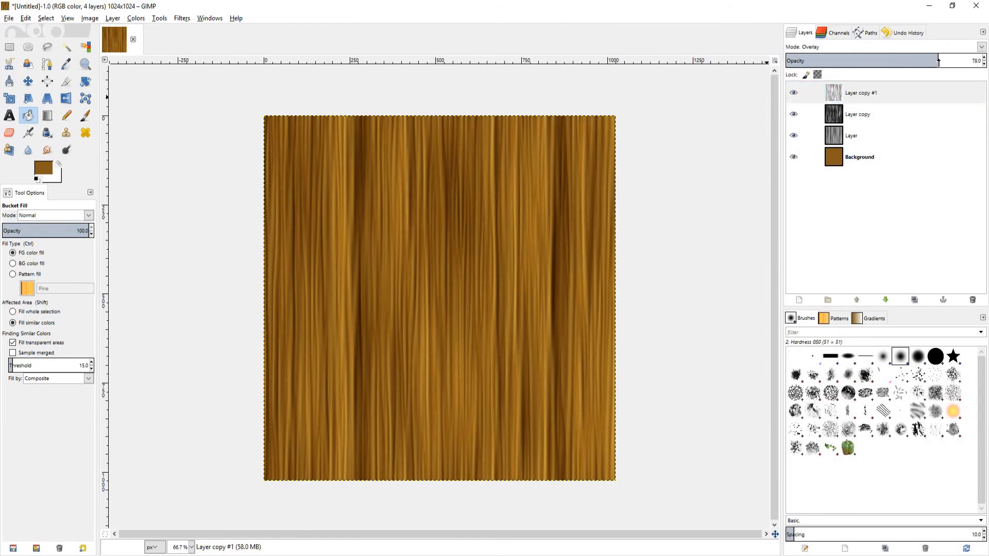
pyautogui.moveTo(940, 61); pyautogui.dragTo(957, 61)
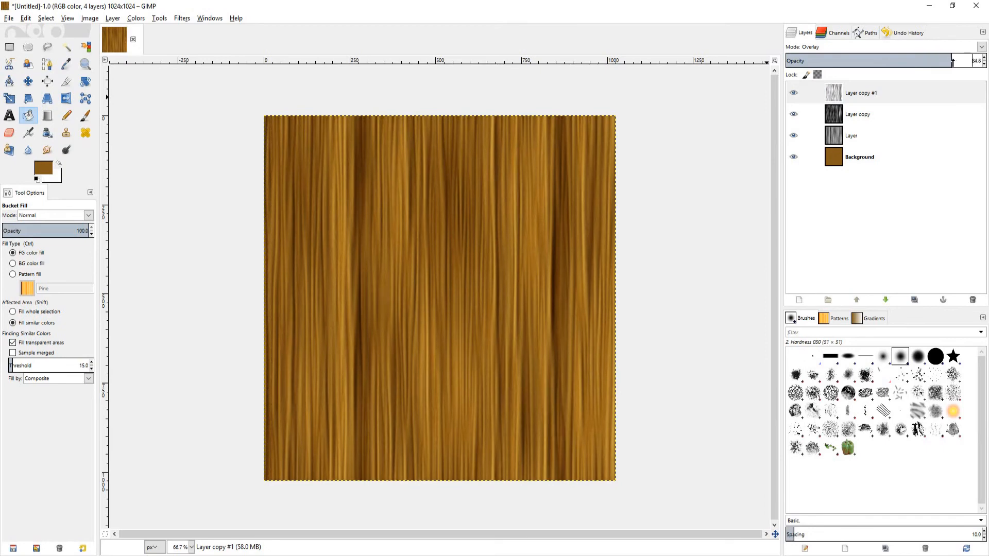
pyautogui.moveTo(955, 61); pyautogui.dragTo(964, 60)
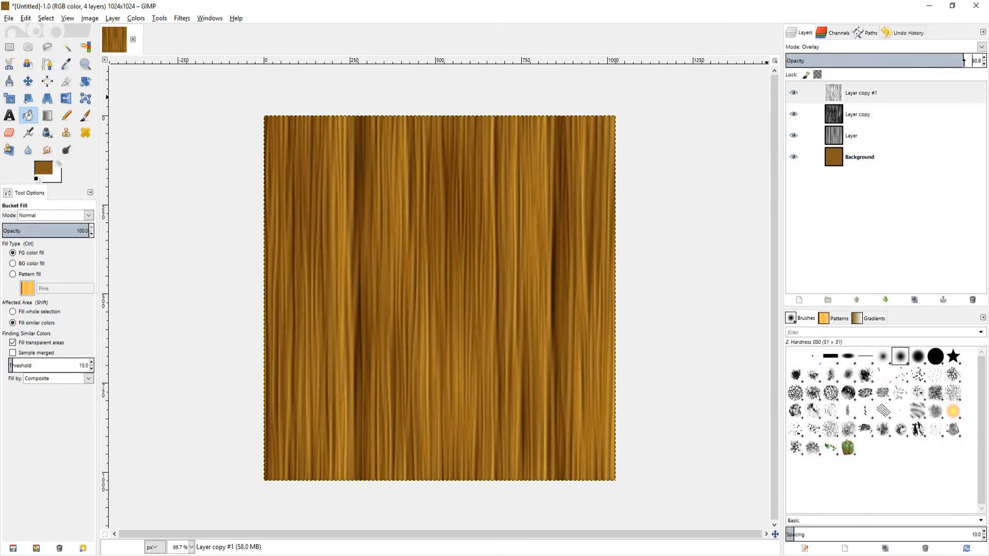
pyautogui.moveTo(964, 61); pyautogui.dragTo(894, 61)
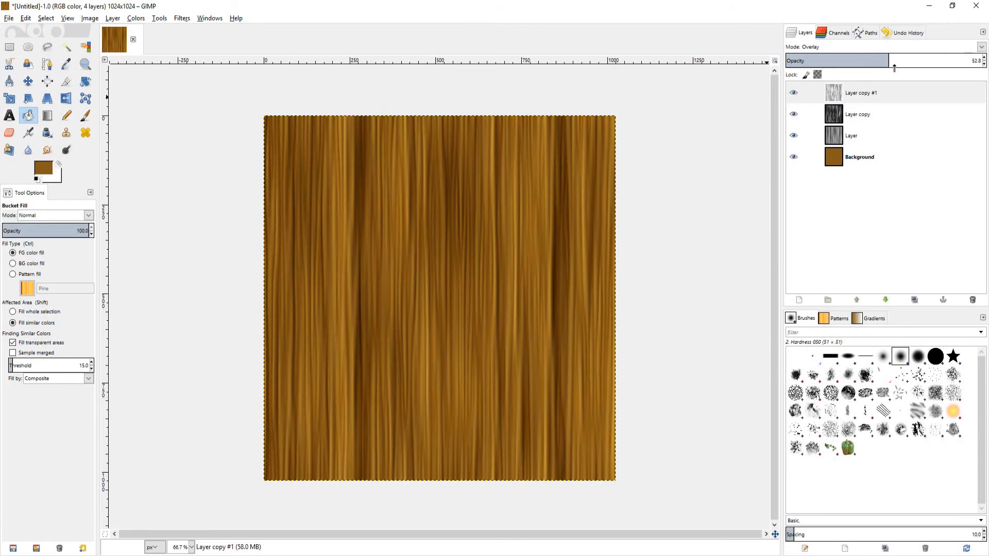
pyautogui.moveTo(894, 61); pyautogui.dragTo(952, 61)
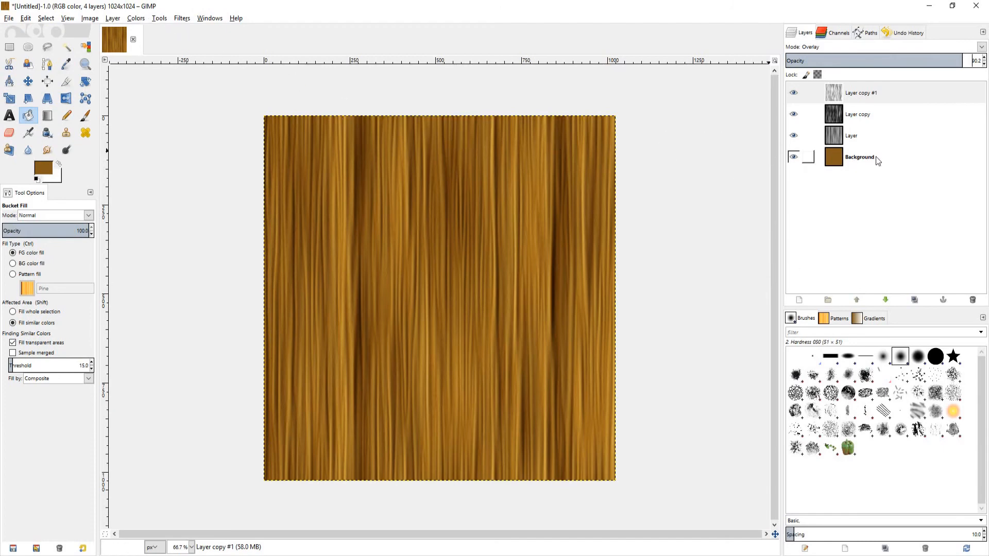
# - Apply Levels to the Background layer with midtone 0.60 for a deep dark brown wood
pyautogui.click(860, 157)
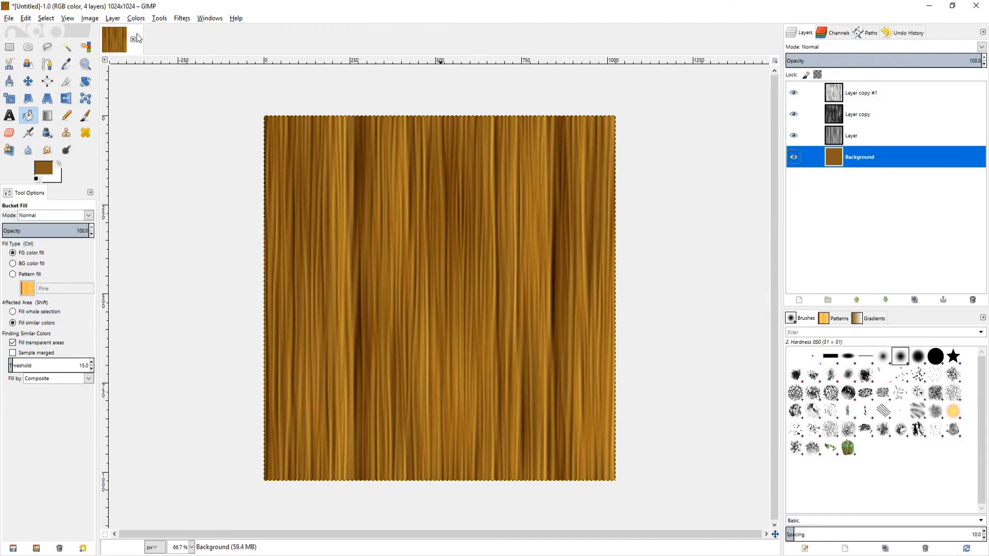
pyautogui.click(135, 18)
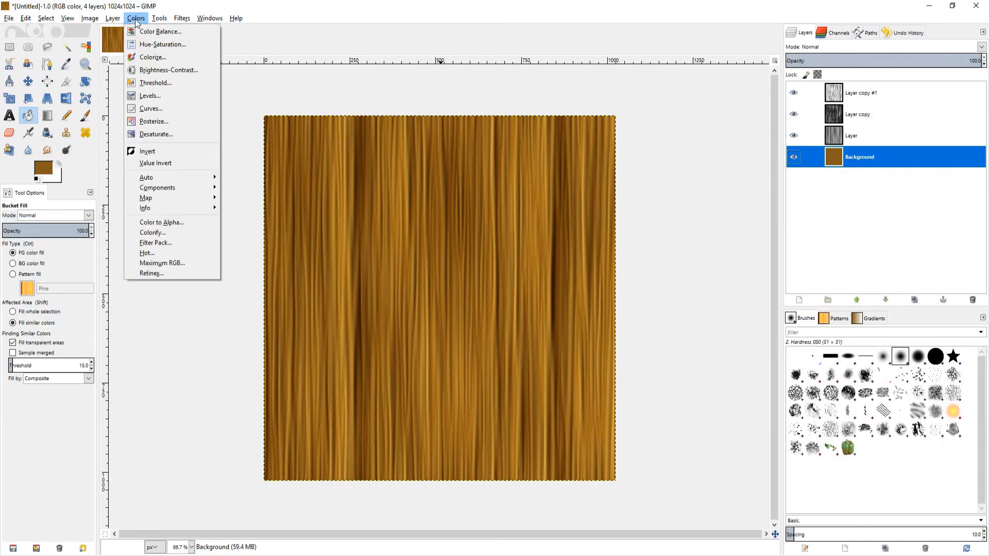
pyautogui.click(151, 95)
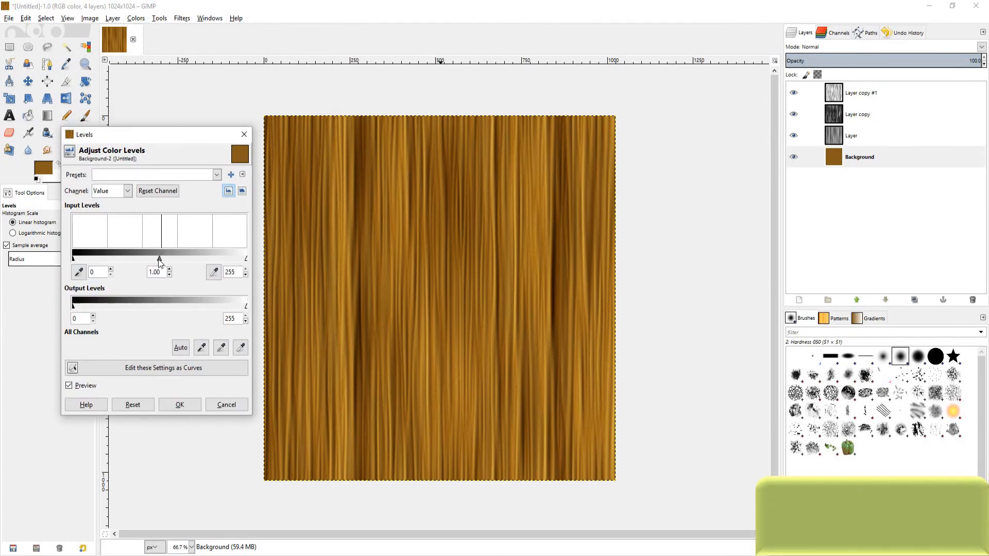
pyautogui.moveTo(159, 261); pyautogui.dragTo(170, 261)
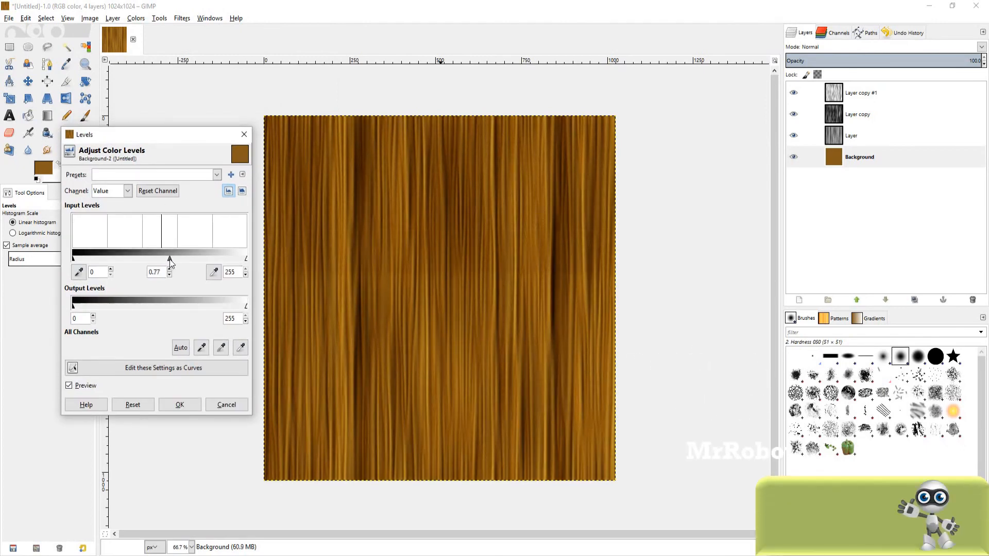
pyautogui.moveTo(169, 259); pyautogui.dragTo(178, 258)
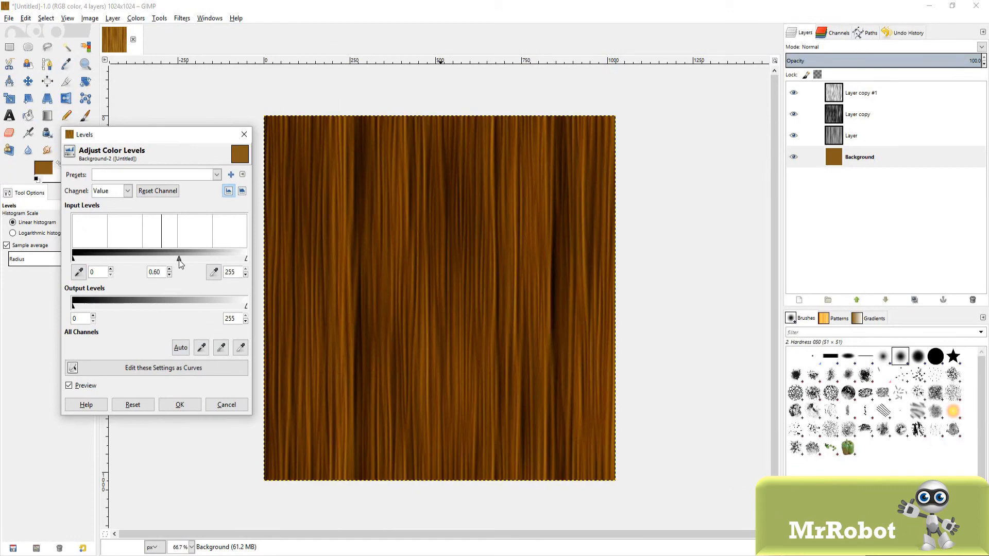
pyautogui.moveTo(178, 258); pyautogui.dragTo(186, 259)
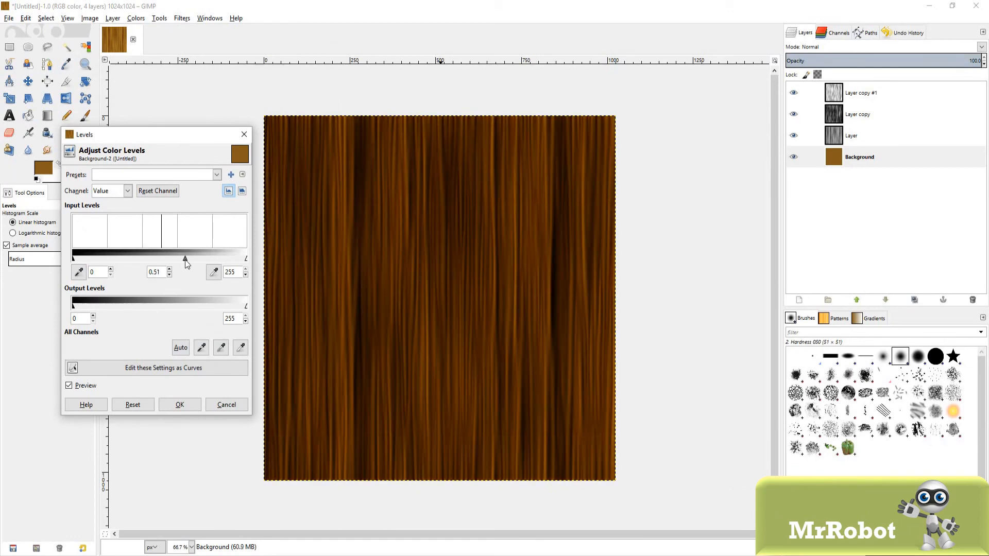
pyautogui.moveTo(184, 260); pyautogui.dragTo(176, 260)
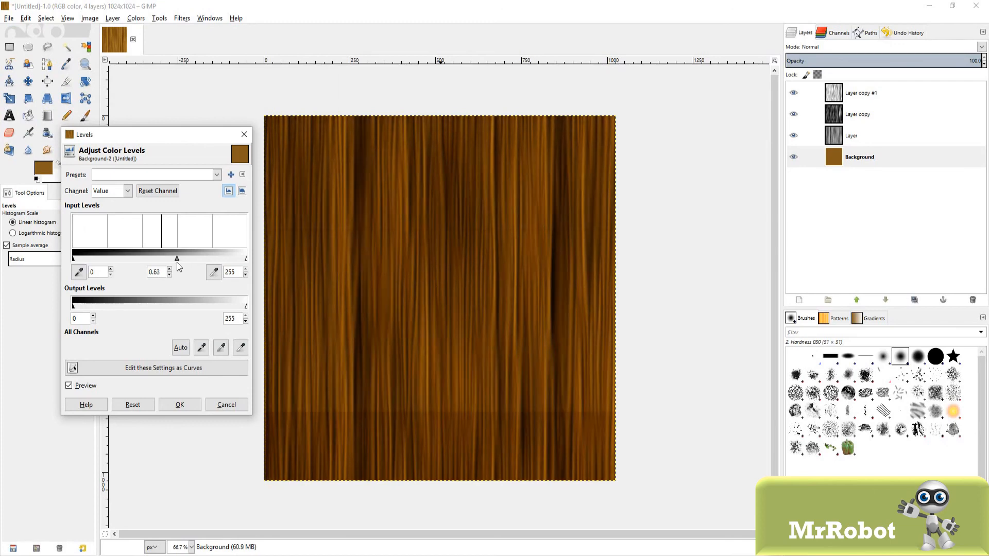
pyautogui.moveTo(179, 257); pyautogui.dragTo(178, 257)
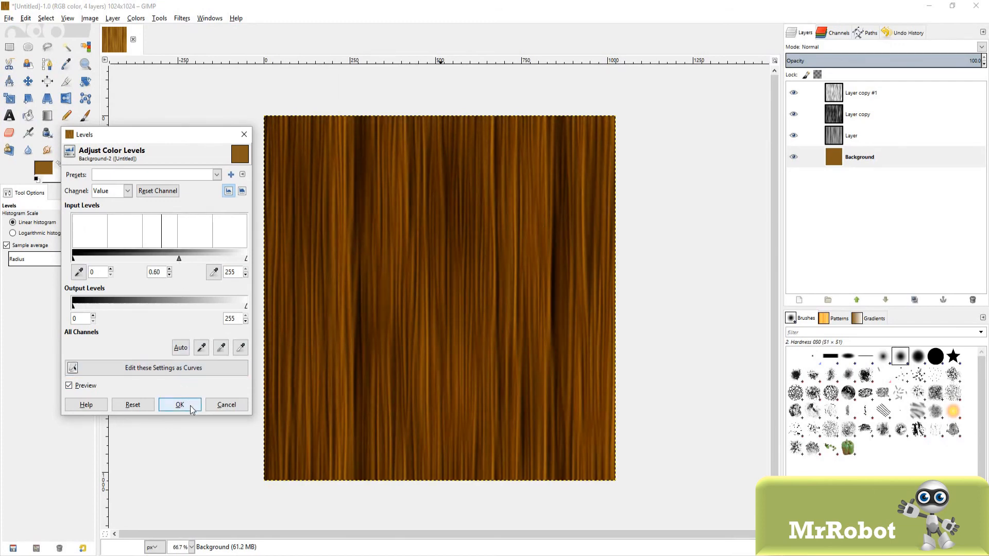
pyautogui.click(179, 404)
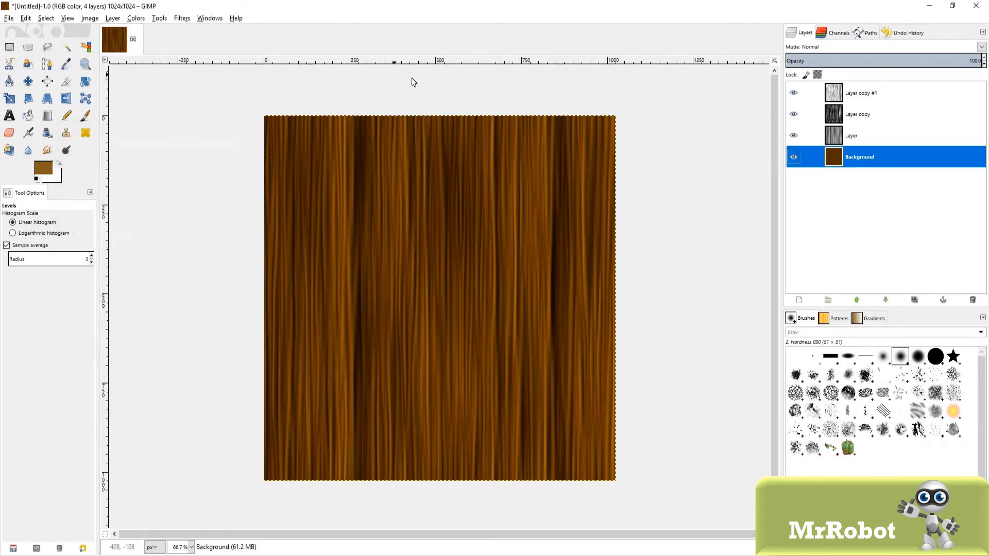
pyautogui.moveTo(684, 151)
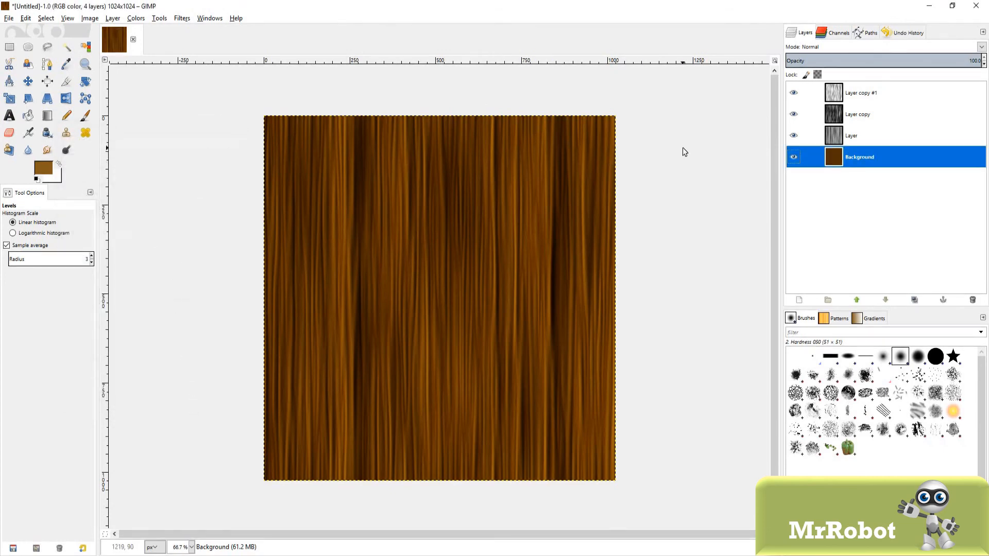